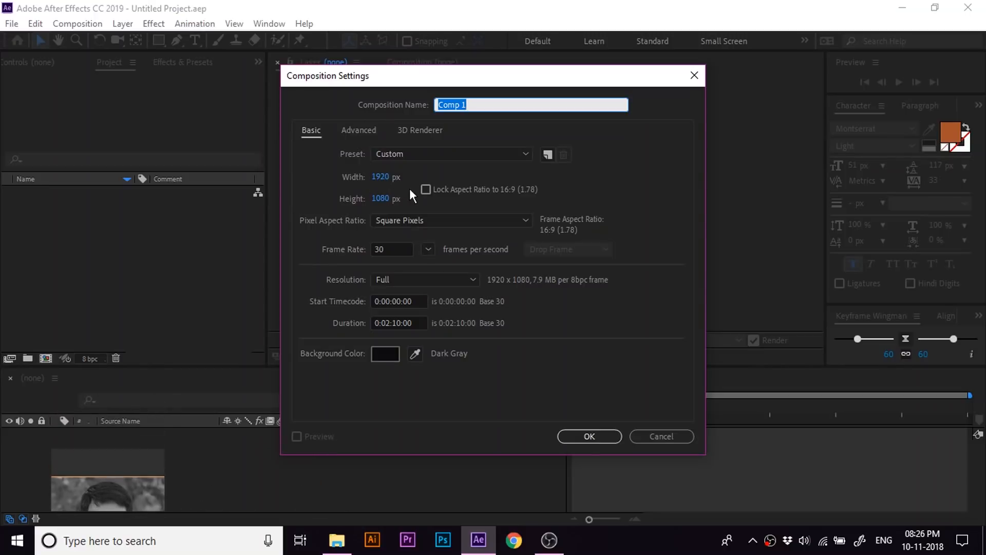
pyautogui.moveTo(426, 271)
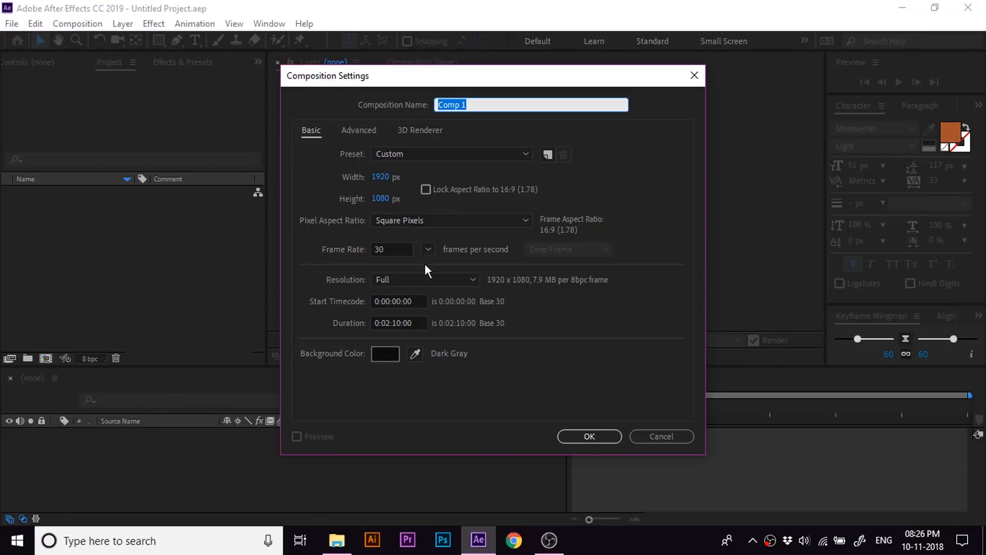
pyautogui.moveTo(508, 343)
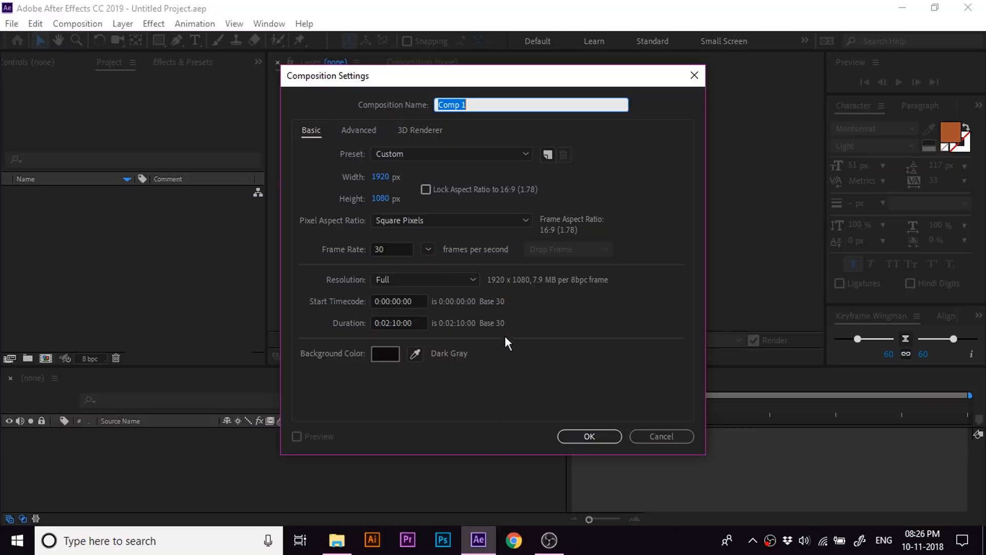
pyautogui.moveTo(418, 333)
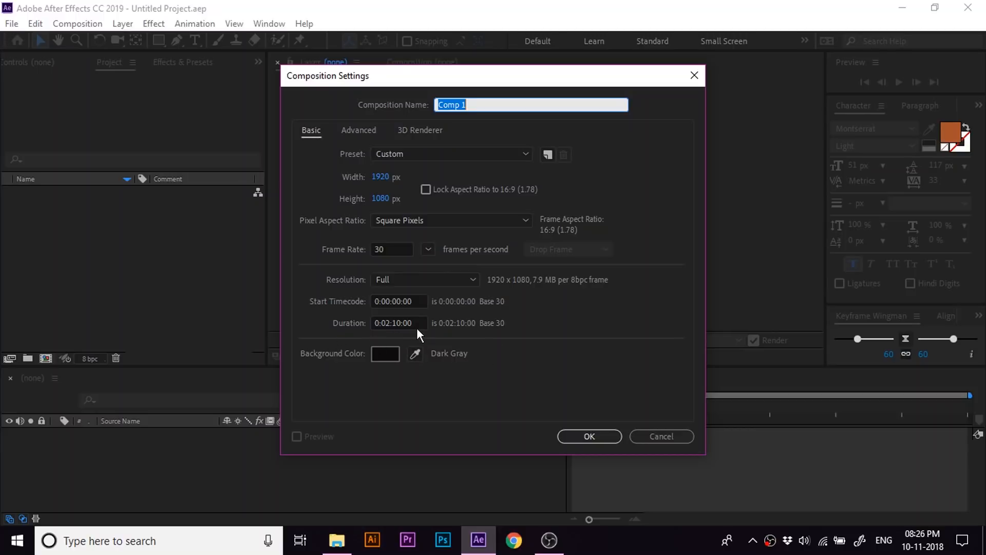
# - Accept Comp 1 at 1920×1080, 30 fps, duration 0:02:10:00
pyautogui.click(588, 436)
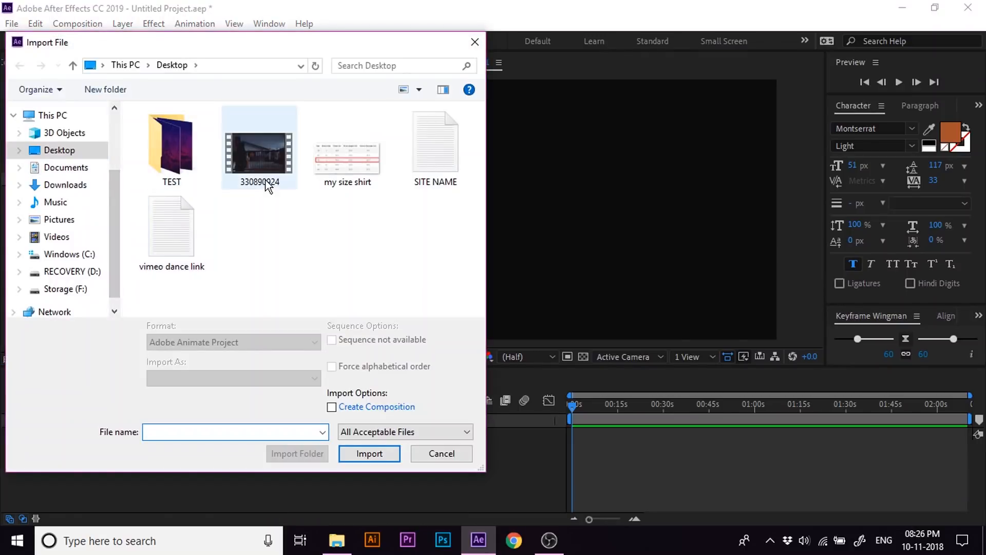
# - Import the dance clip 330890924.mp4 into the project
pyautogui.click(370, 453)
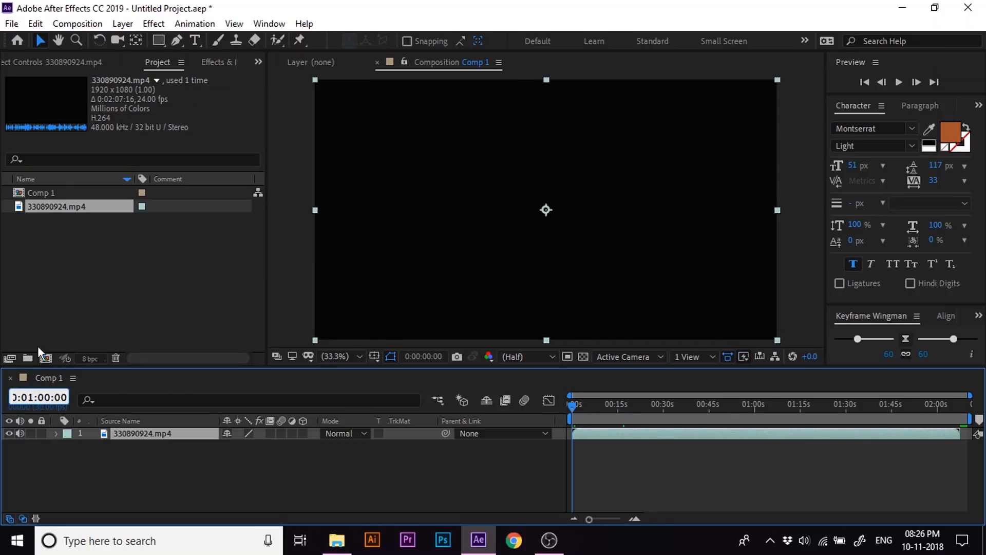
# - Step through and scrub the dance clip to preview its opening seconds
pyautogui.click(37, 397)
pyautogui.write('14')
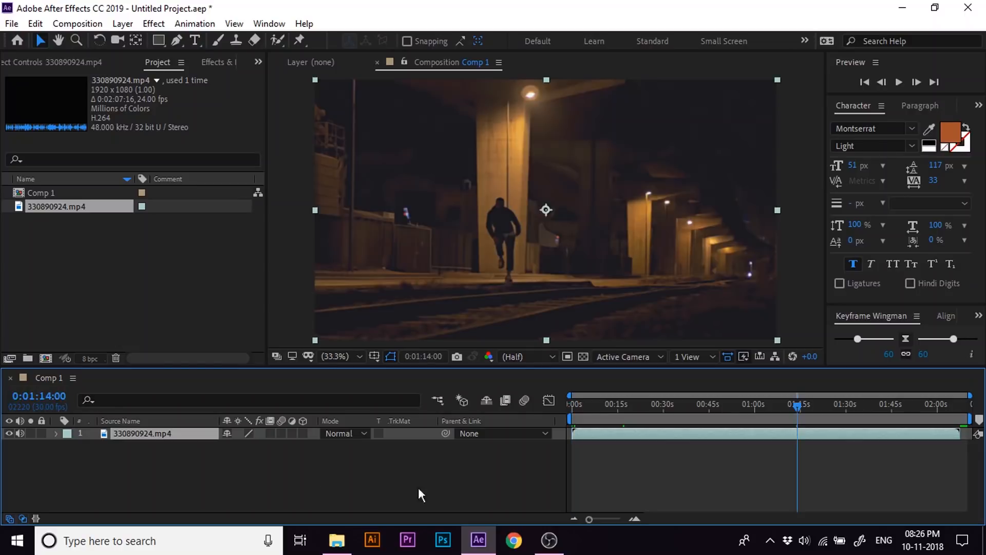
pyautogui.moveTo(917, 85)
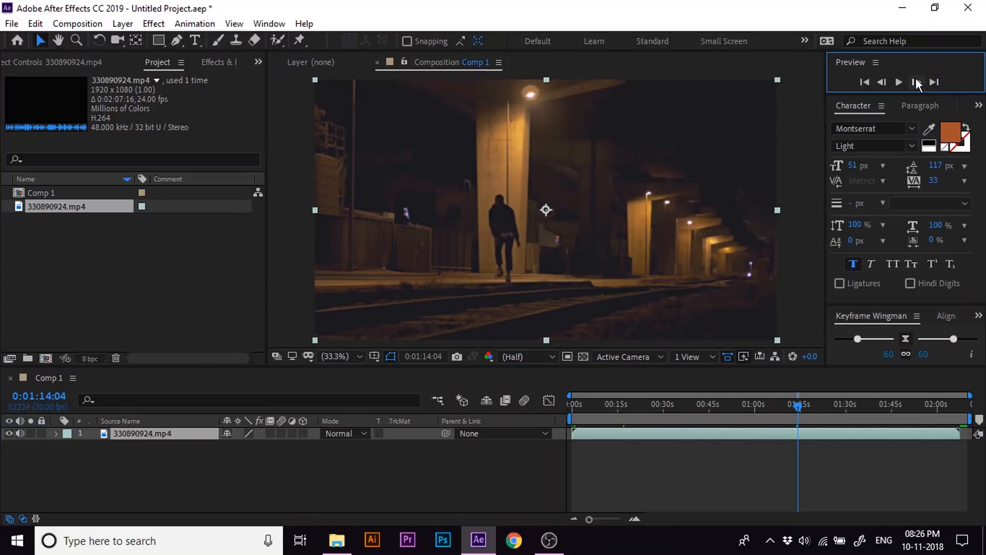
pyautogui.click(934, 82)
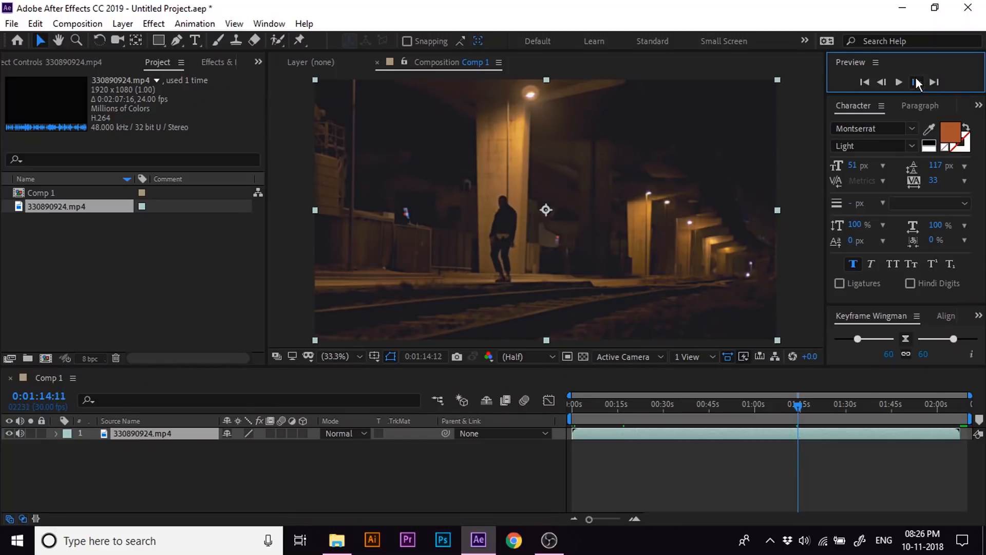
pyautogui.click(899, 81)
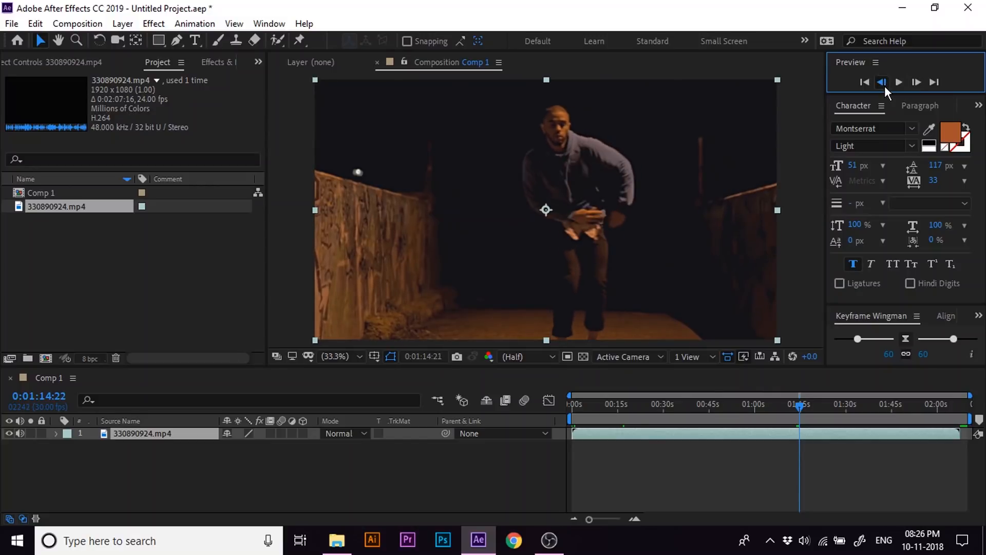
pyautogui.click(882, 82)
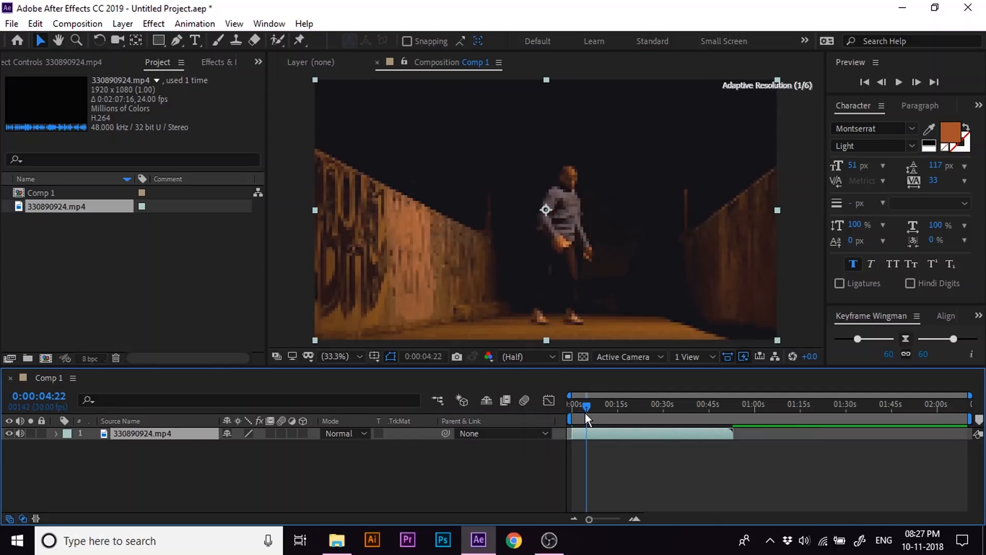
pyautogui.moveTo(585, 419); pyautogui.dragTo(592, 423)
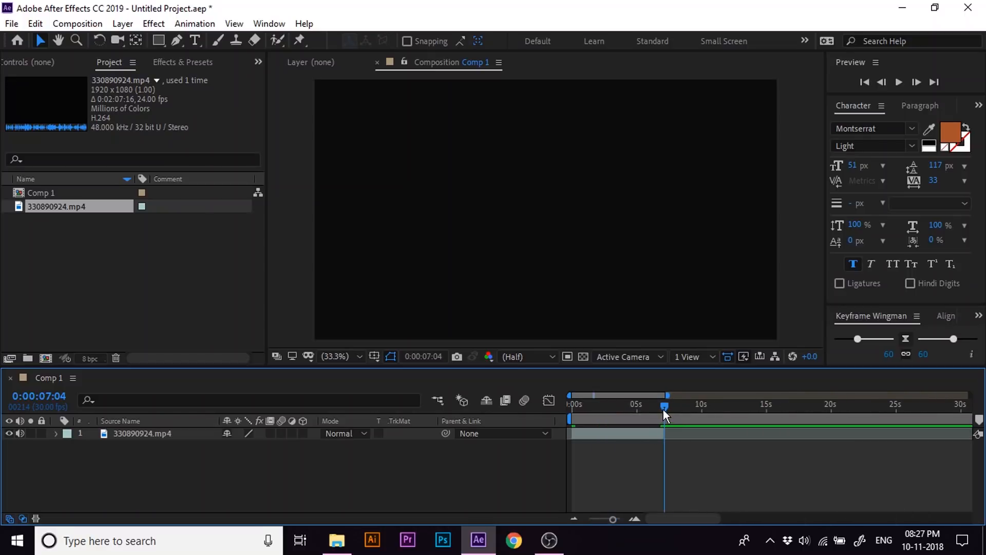
pyautogui.moveTo(664, 409)
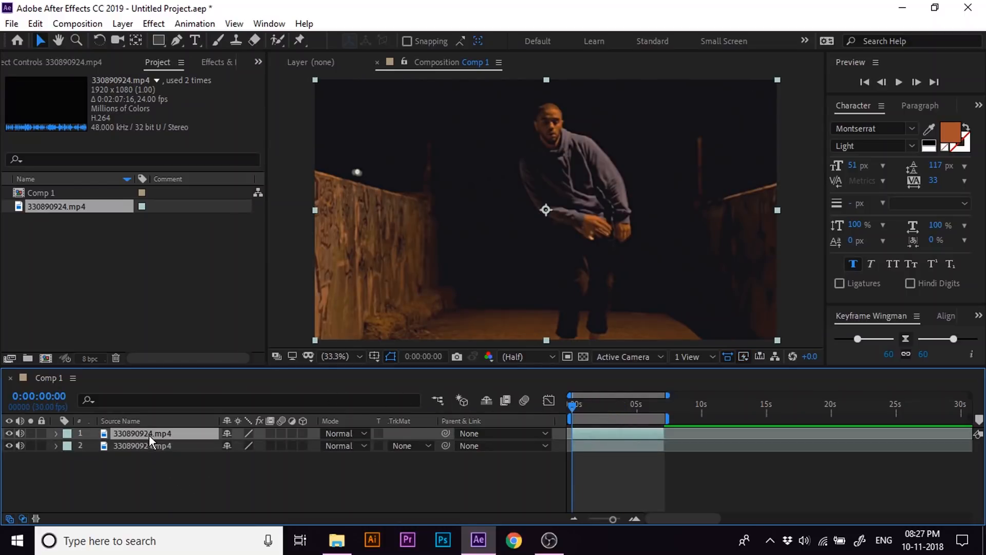
# - Rename the top copy of the clip to 'Brush strokes'
pyautogui.doubleClick(143, 434)
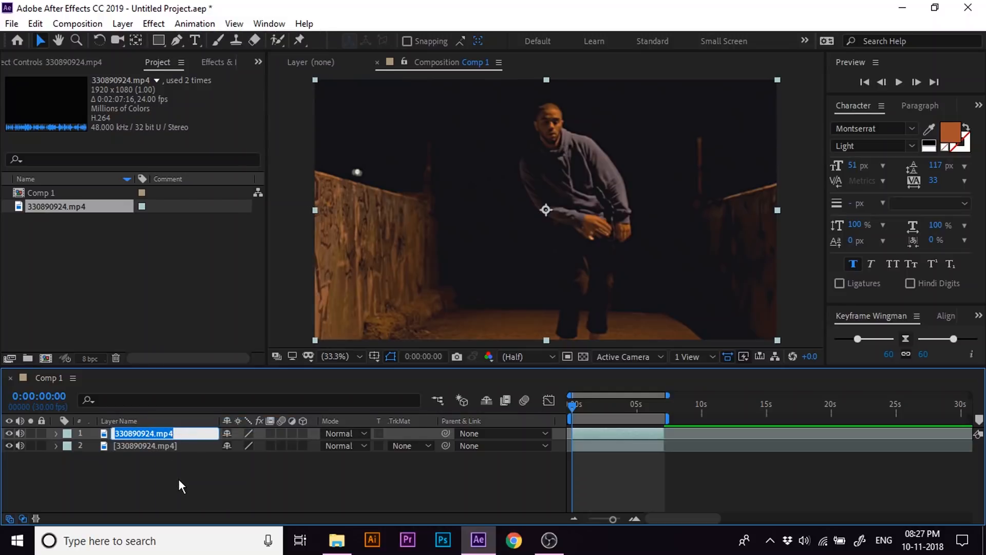
pyautogui.write('Brush')
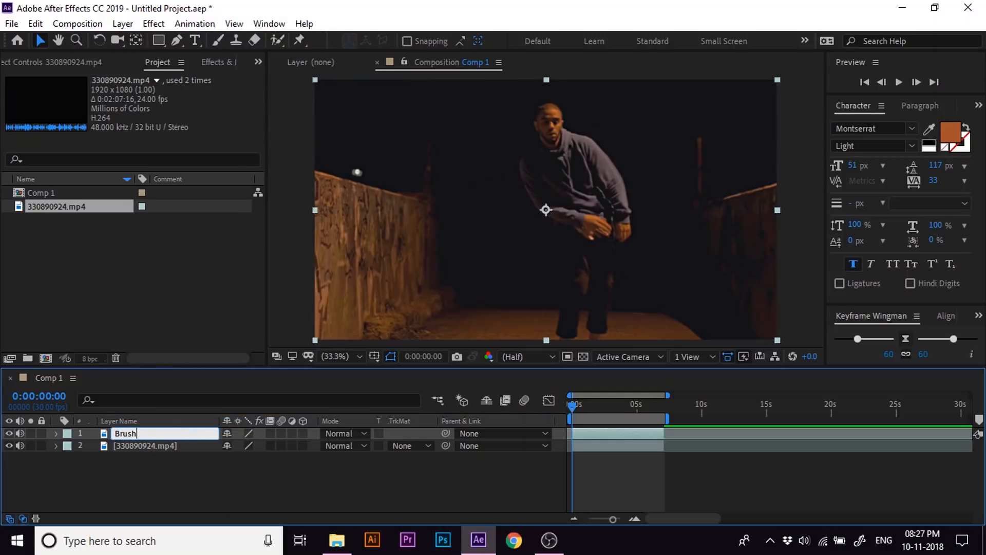
pyautogui.write('strokes')
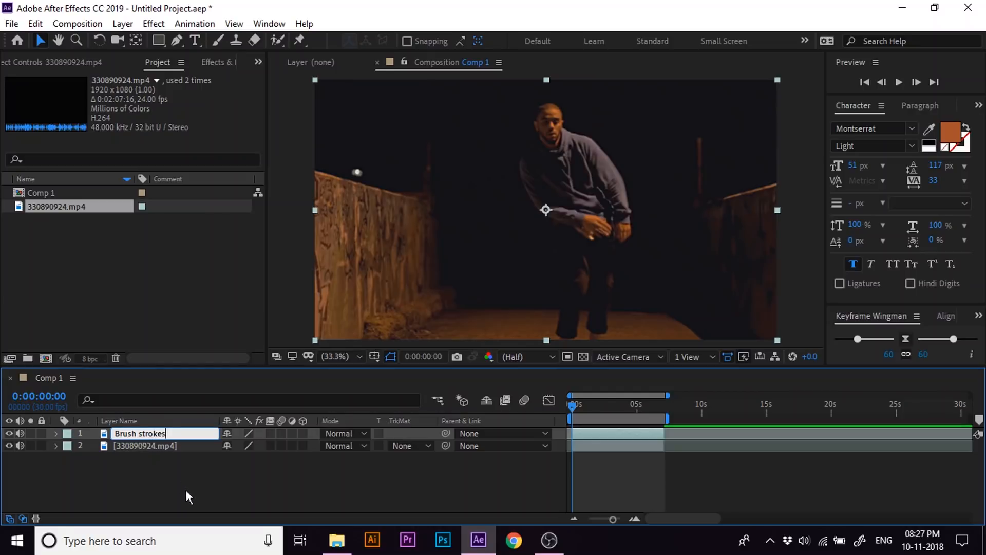
pyautogui.press('Enter')
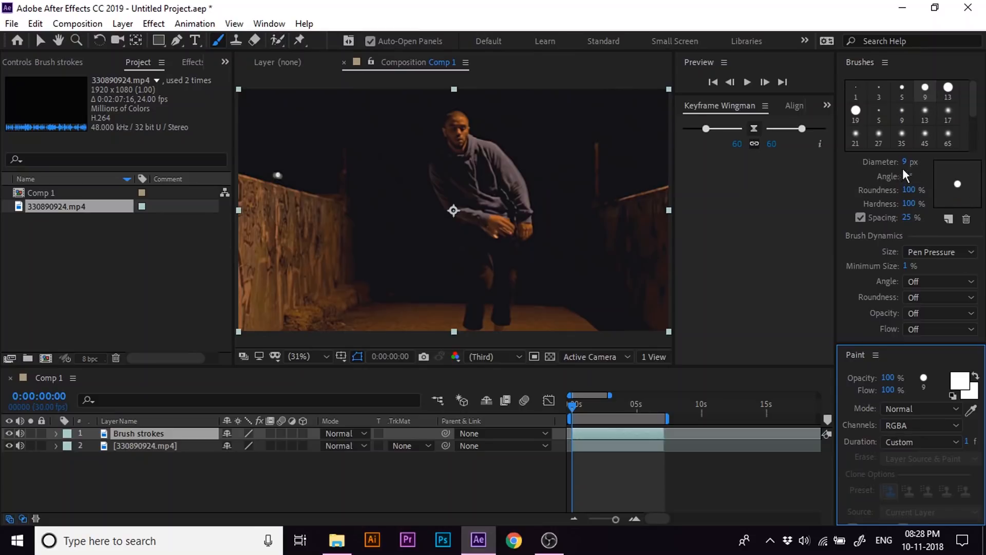
# - Keep the brush stroke Duration set to Custom and select the Brush strokes layer
pyautogui.click(921, 442)
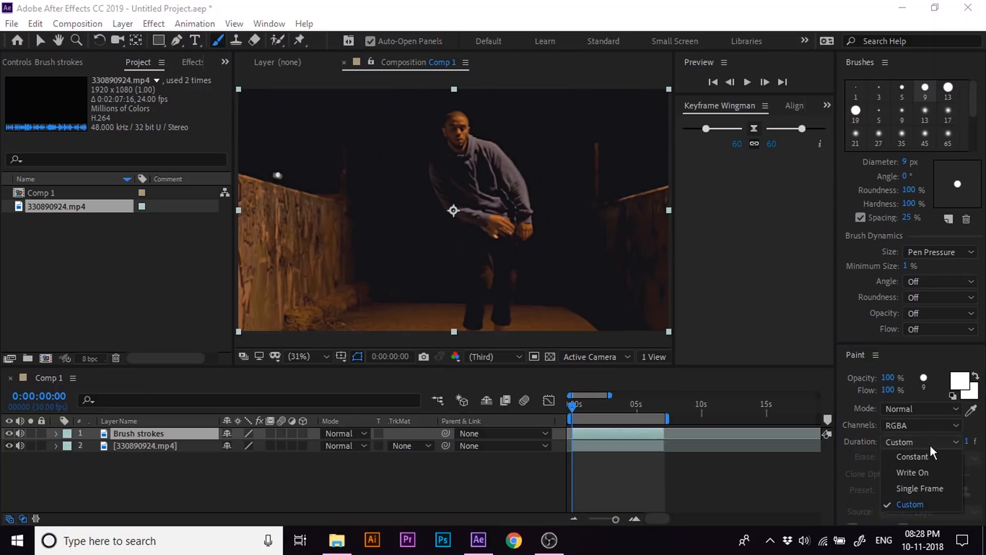
pyautogui.click(910, 504)
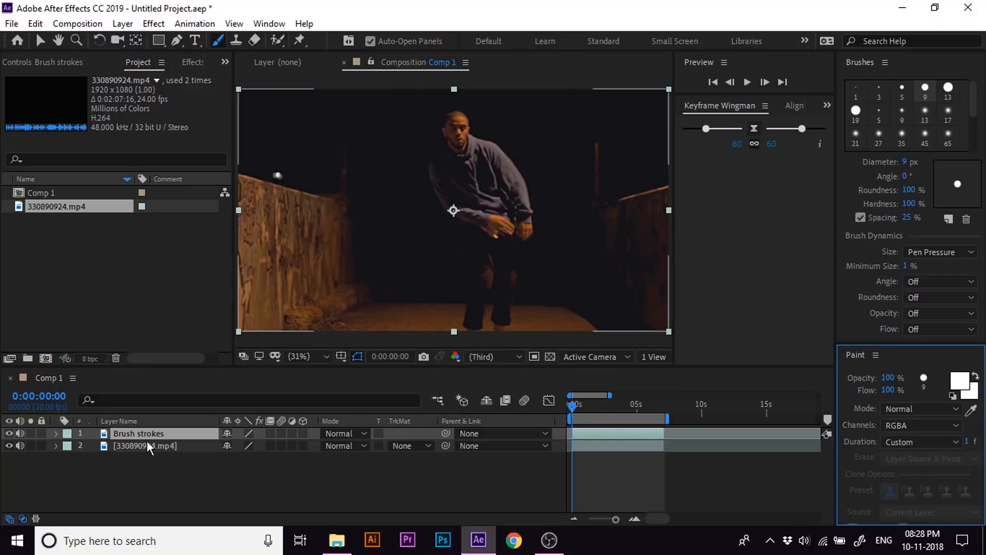
pyautogui.click(138, 434)
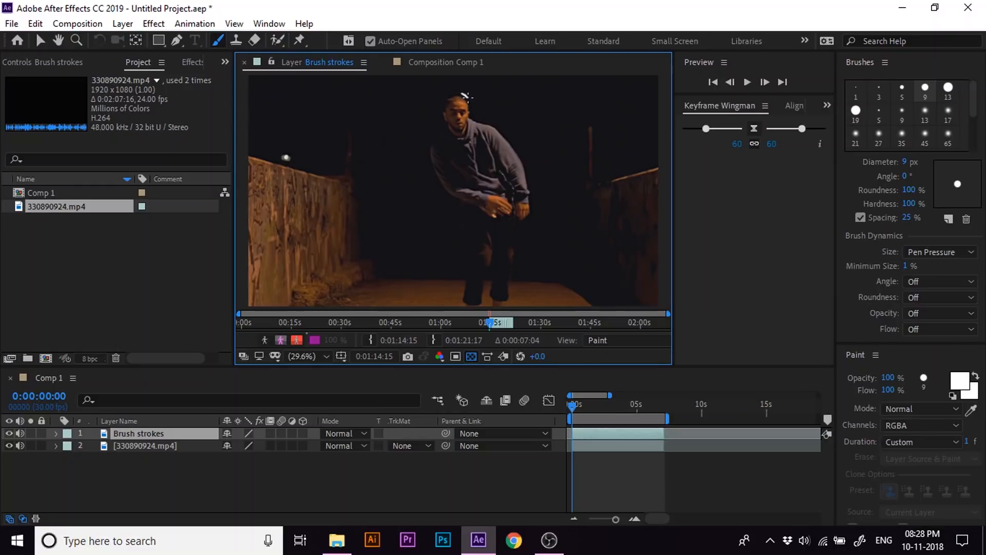
# - Paint white outlines around the dancer's head, shoulder and side on the first frames
pyautogui.moveTo(465, 95); pyautogui.dragTo(478, 120)
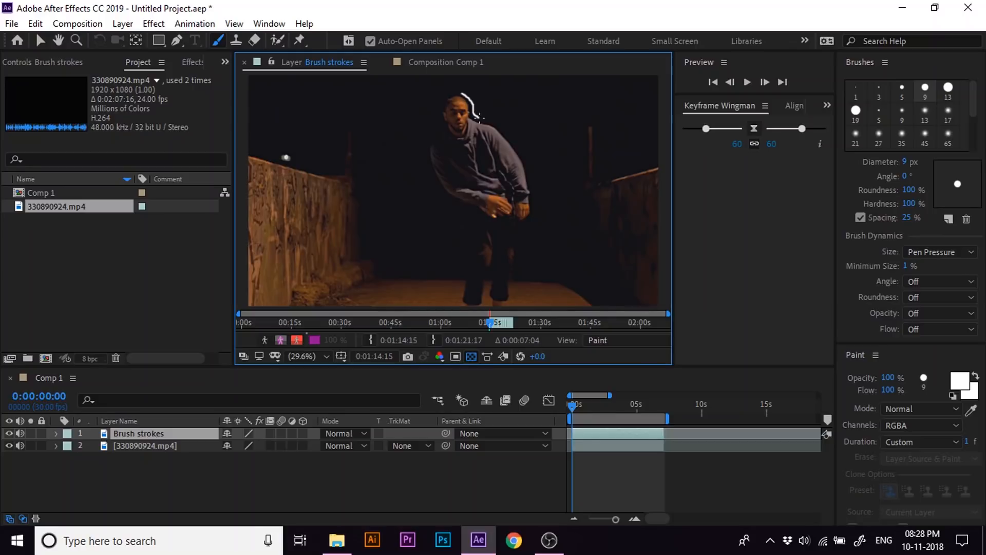
pyautogui.moveTo(477, 118); pyautogui.dragTo(511, 135)
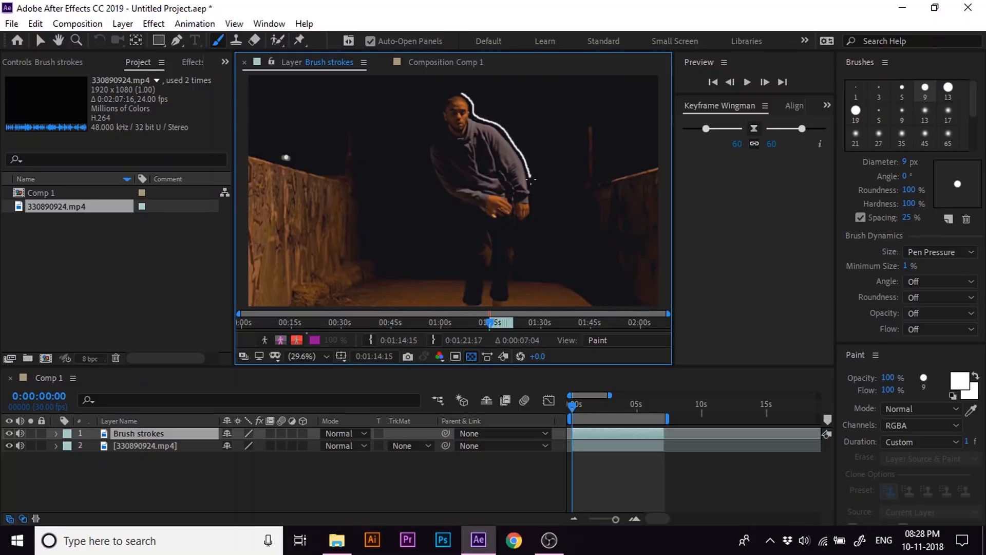
pyautogui.moveTo(532, 181); pyautogui.dragTo(523, 236)
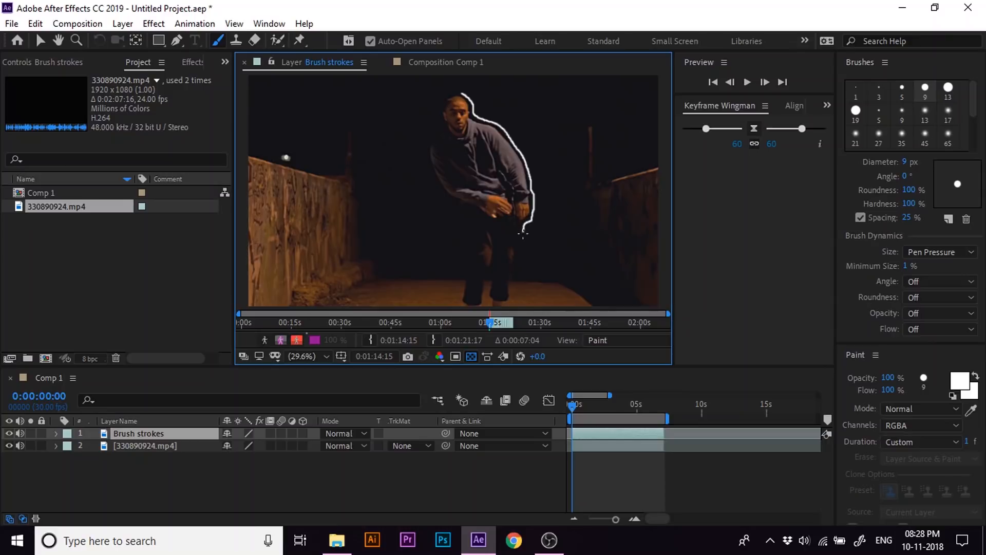
pyautogui.moveTo(521, 230); pyautogui.dragTo(513, 300)
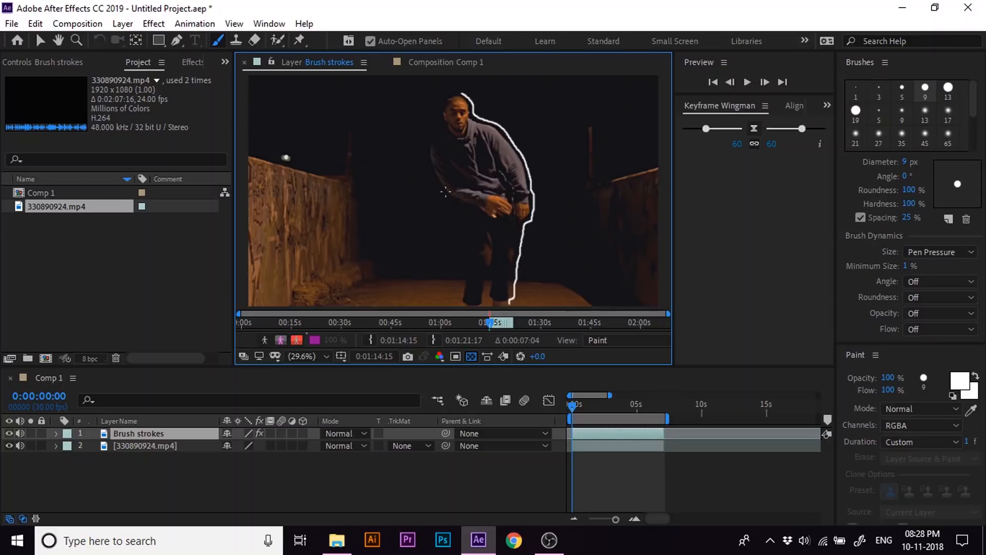
pyautogui.click(574, 403)
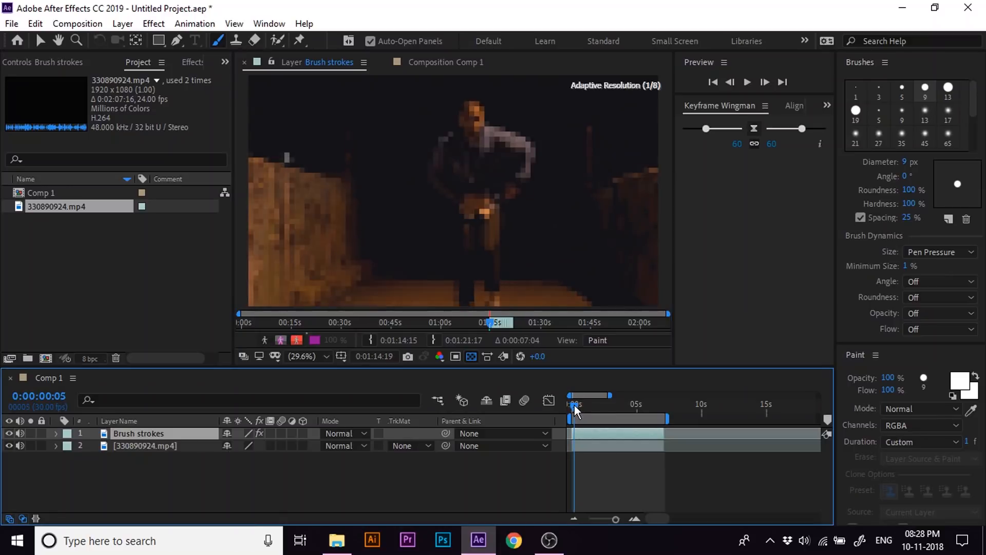
pyautogui.click(574, 406)
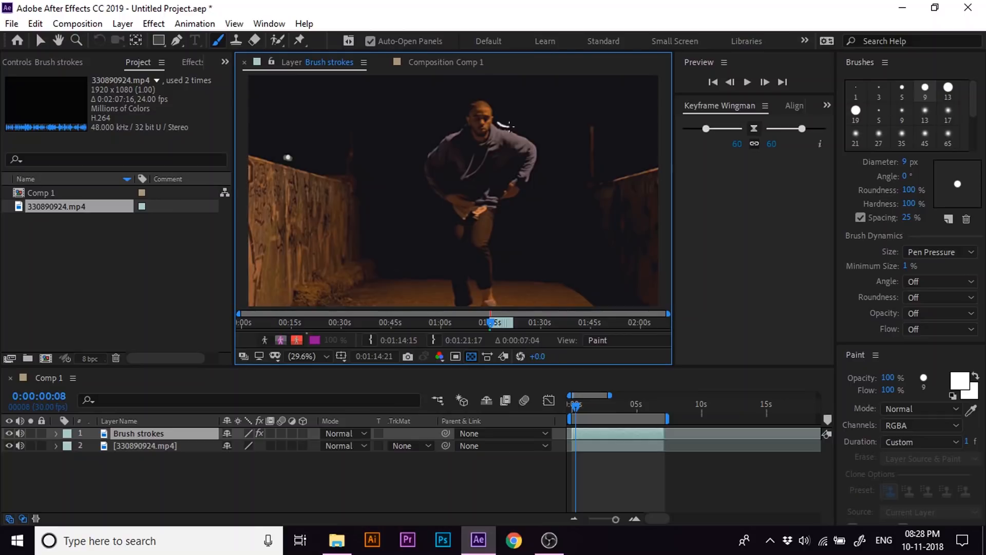
pyautogui.moveTo(508, 124); pyautogui.dragTo(538, 153)
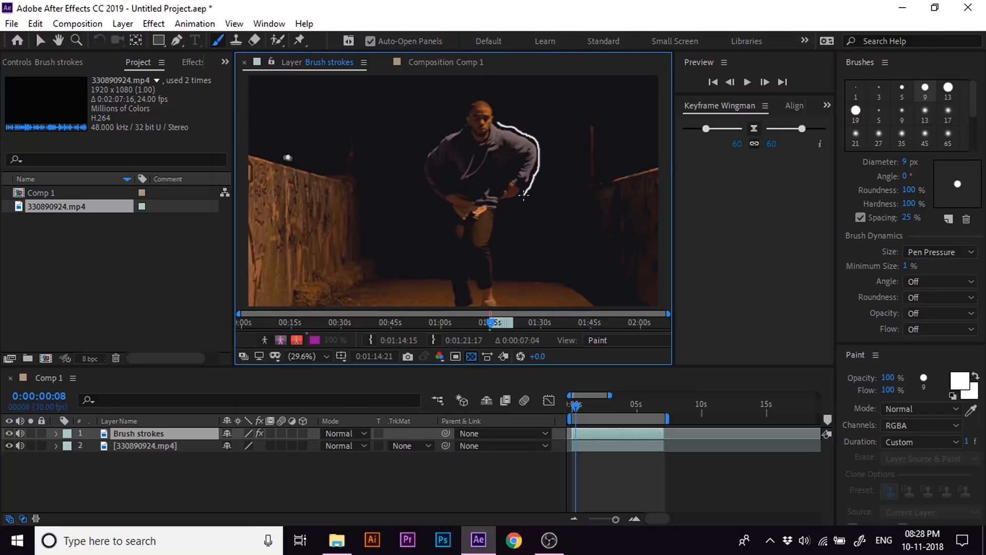
pyautogui.moveTo(522, 195); pyautogui.dragTo(496, 236)
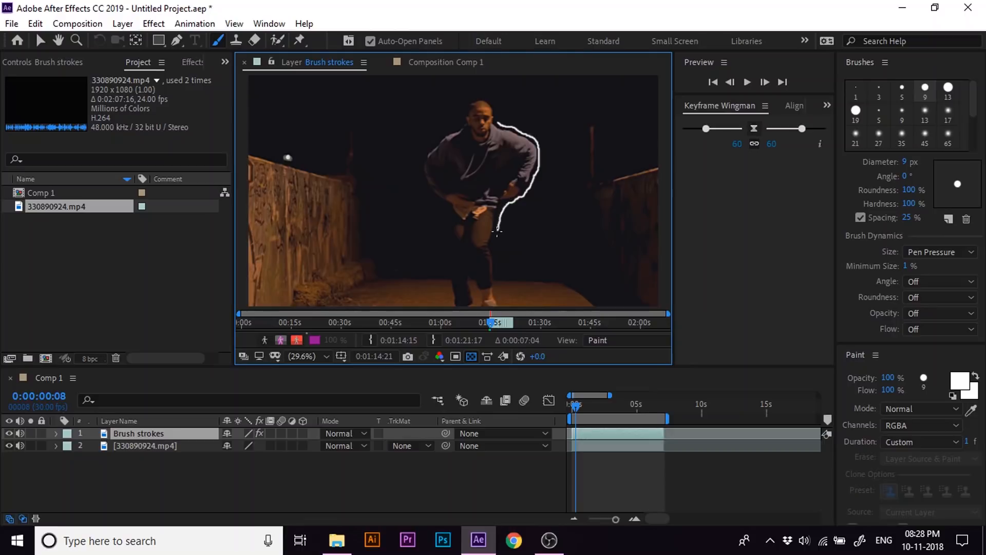
pyautogui.moveTo(496, 232); pyautogui.dragTo(496, 286)
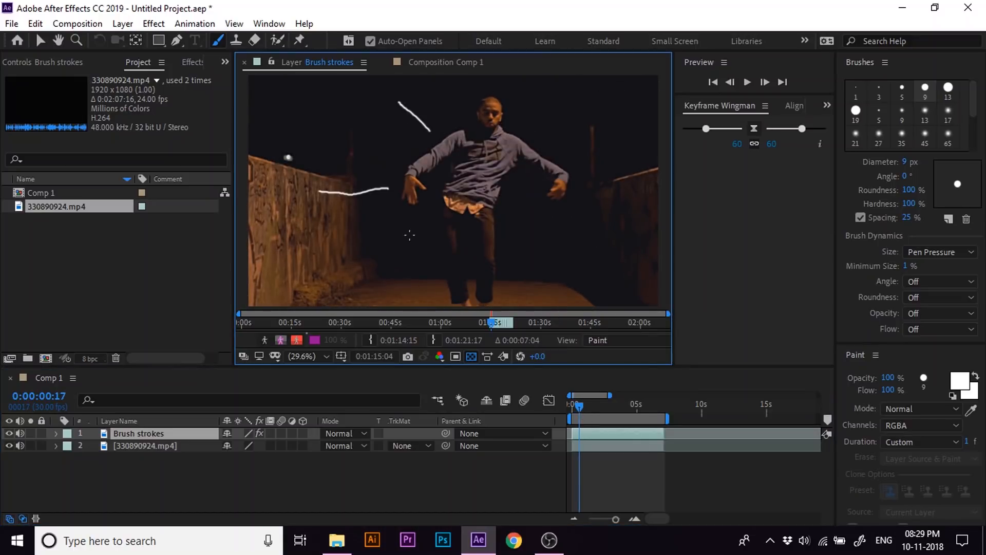
# - Advance to frames around two seconds and outline the dancer's head and outstretched arm
pyautogui.moveTo(575, 406); pyautogui.dragTo(583, 406)
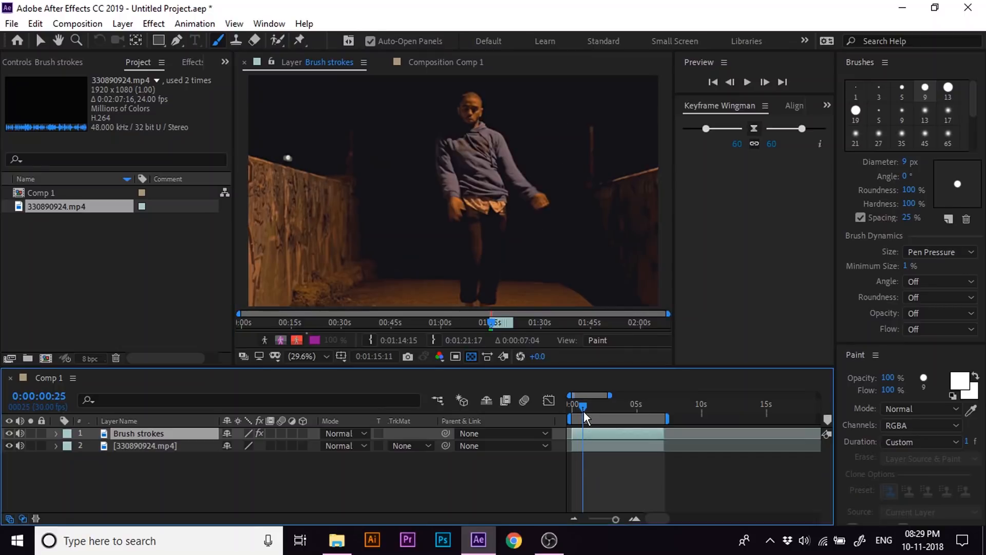
pyautogui.moveTo(462, 91); pyautogui.dragTo(510, 216)
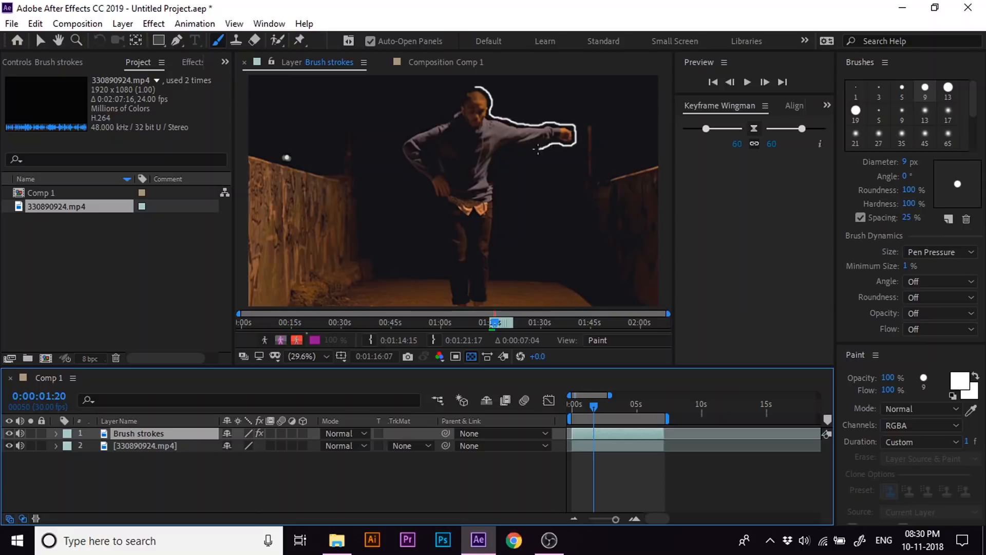
pyautogui.moveTo(591, 406); pyautogui.dragTo(597, 406)
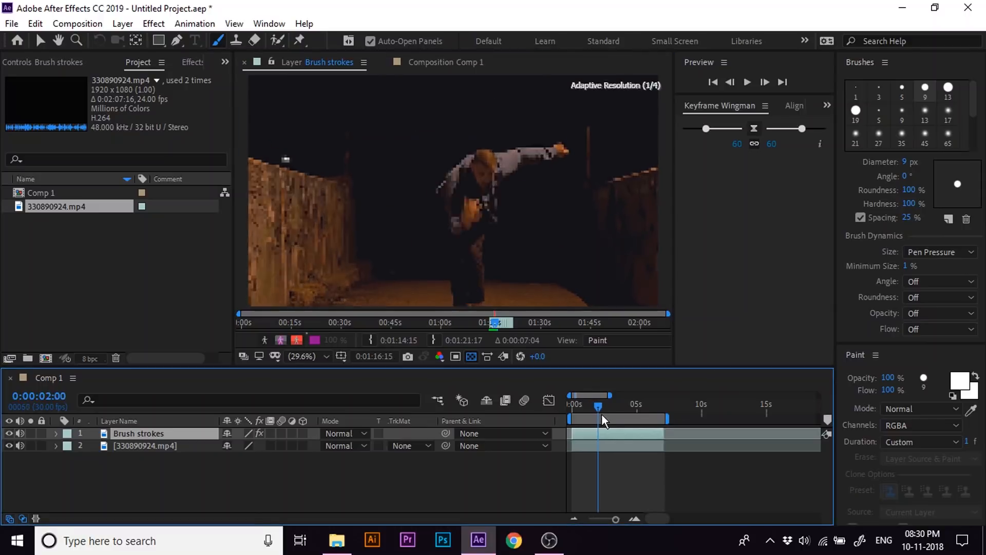
pyautogui.click(601, 420)
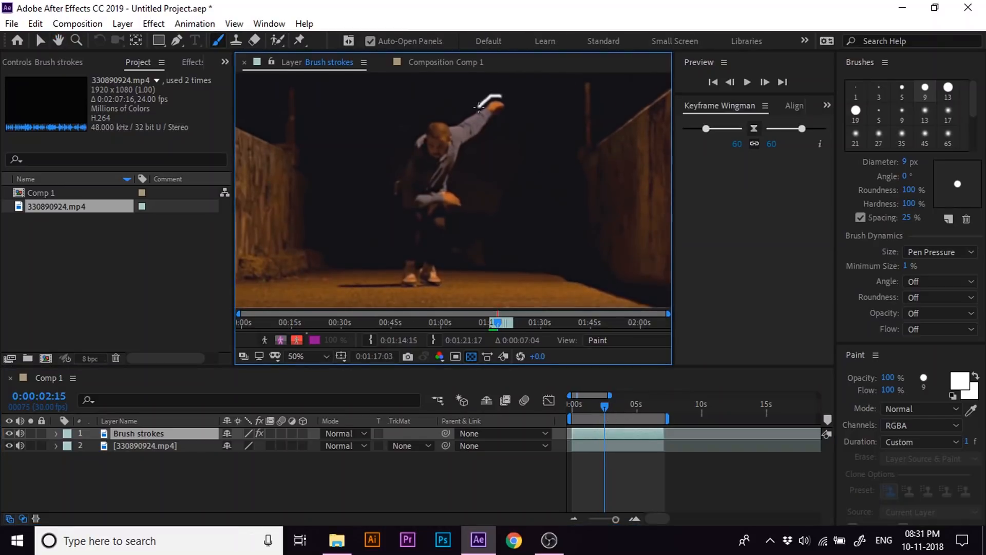
pyautogui.moveTo(604, 404); pyautogui.dragTo(609, 404)
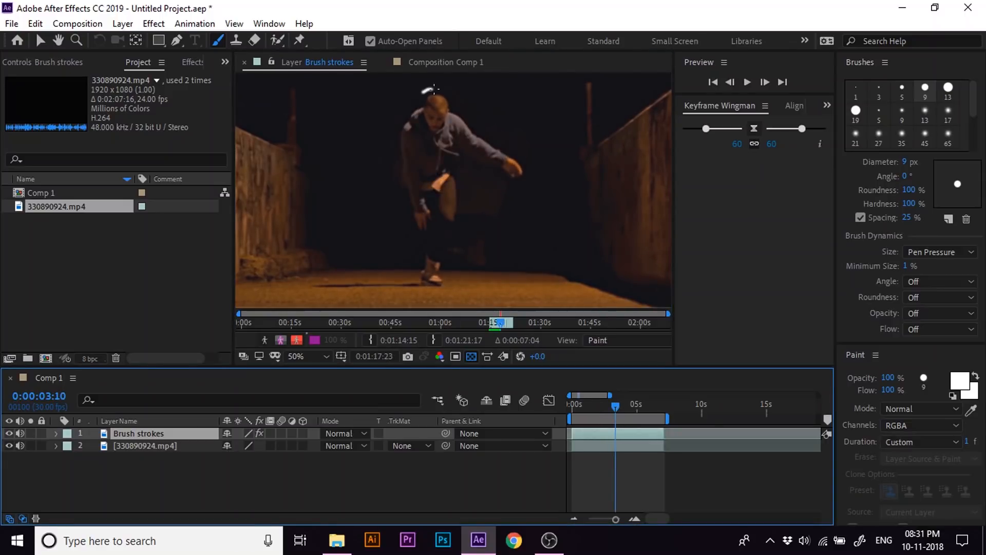
pyautogui.moveTo(431, 85); pyautogui.dragTo(450, 280)
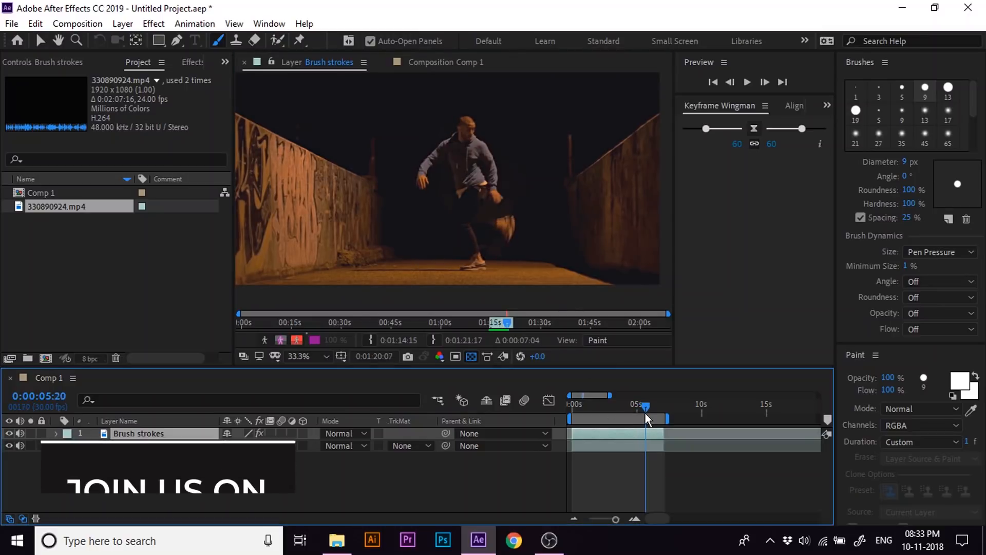
# - Outline the distant dancer's head, side and feet on frames up to about five seconds
pyautogui.moveTo(644, 414); pyautogui.dragTo(656, 414)
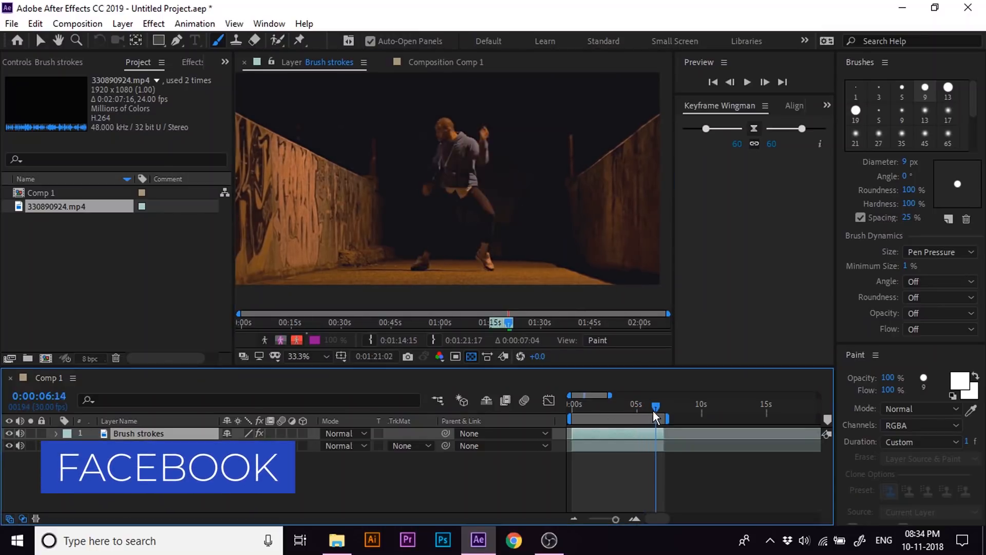
pyautogui.moveTo(653, 407); pyautogui.dragTo(659, 407)
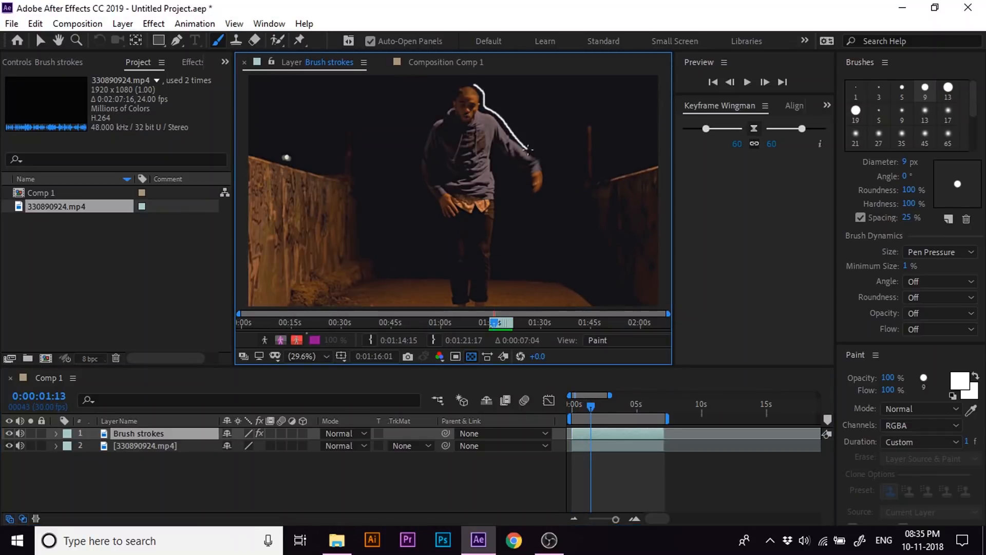
pyautogui.moveTo(591, 406); pyautogui.dragTo(596, 407)
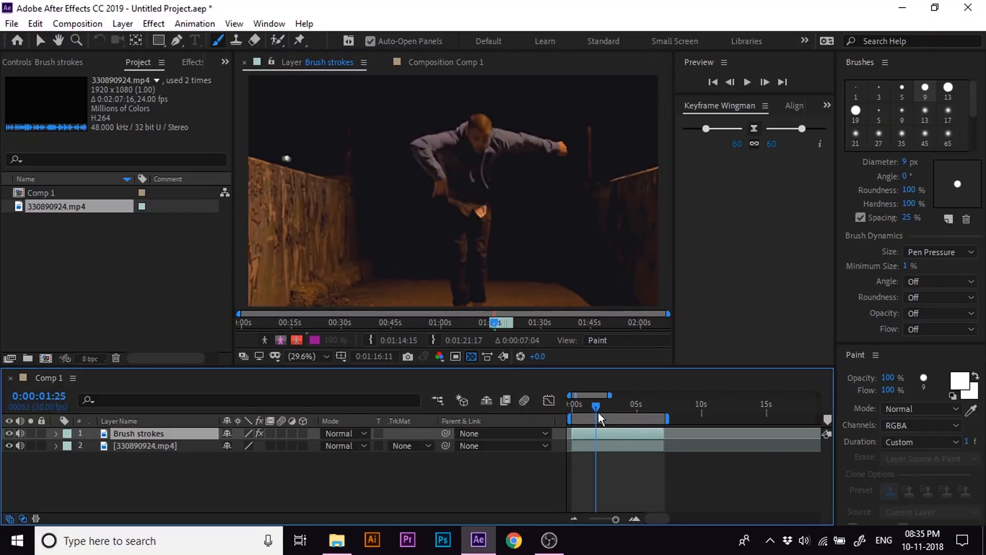
pyautogui.moveTo(596, 406); pyautogui.dragTo(600, 405)
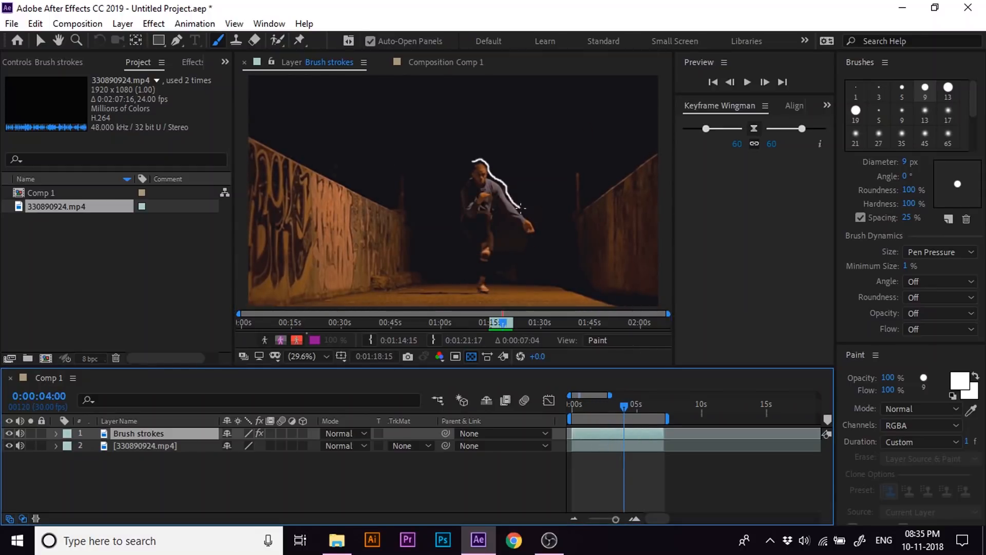
pyautogui.moveTo(625, 418); pyautogui.dragTo(637, 418)
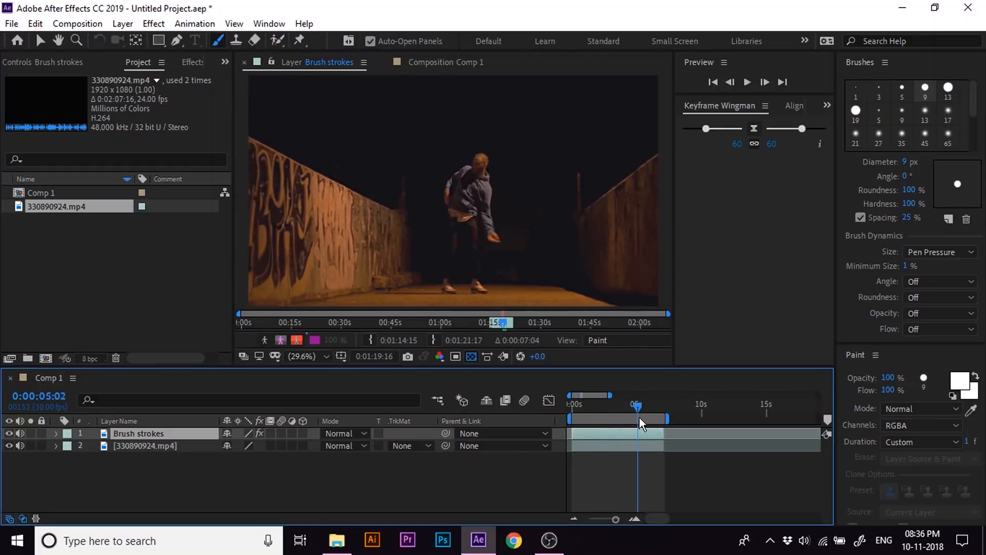
pyautogui.moveTo(637, 404); pyautogui.dragTo(653, 405)
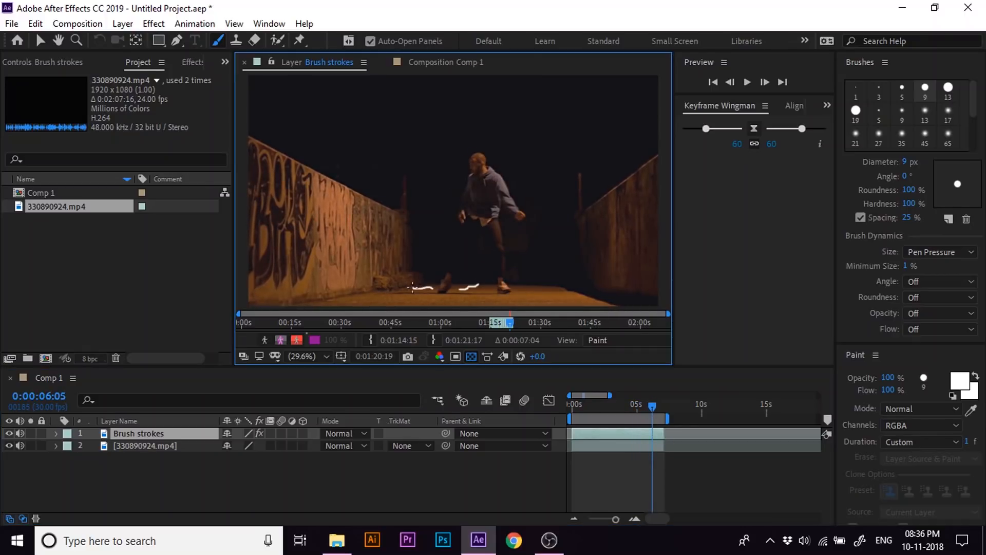
pyautogui.moveTo(653, 406); pyautogui.dragTo(667, 406)
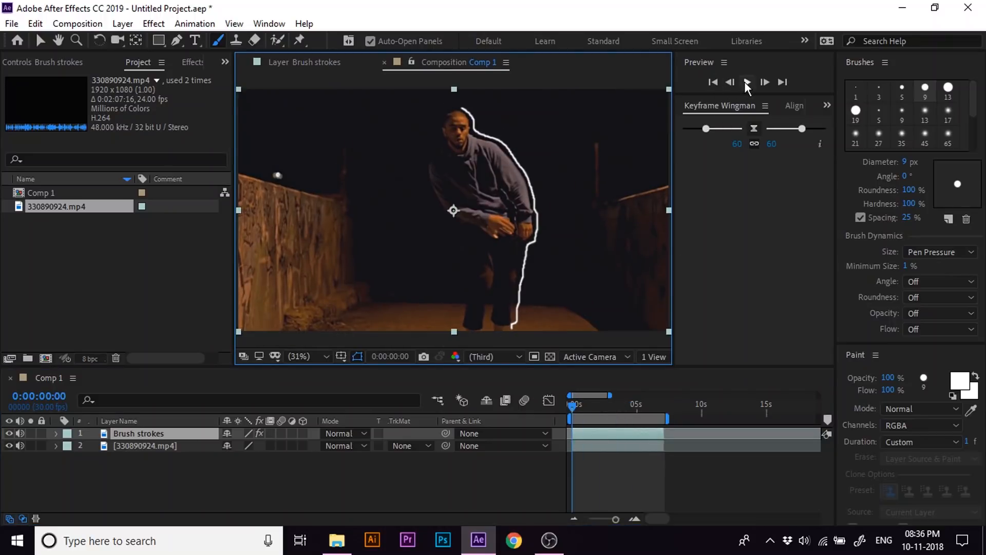
# - Play back Comp 1 to watch the painted white outlines follow the dancer
pyautogui.click(747, 82)
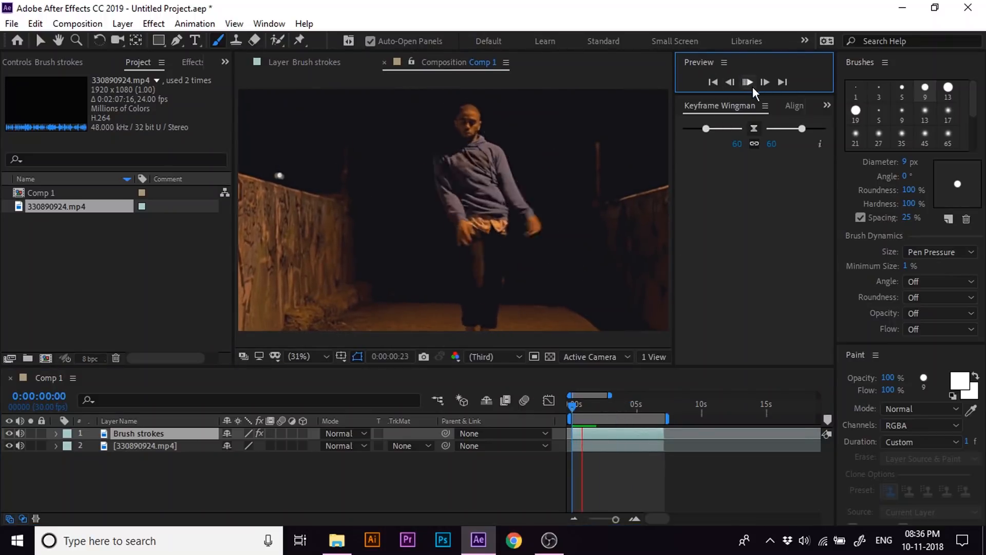
pyautogui.click(748, 82)
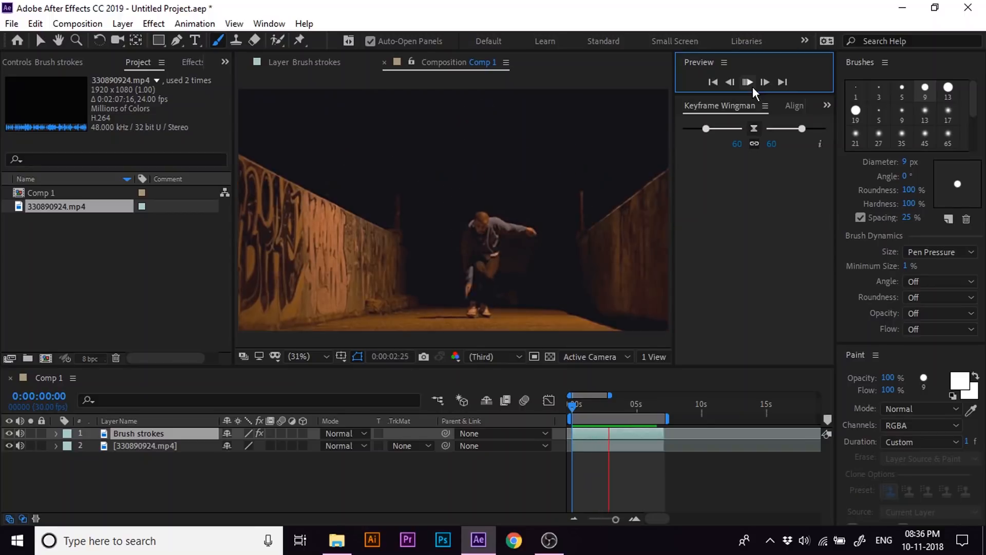
pyautogui.click(747, 82)
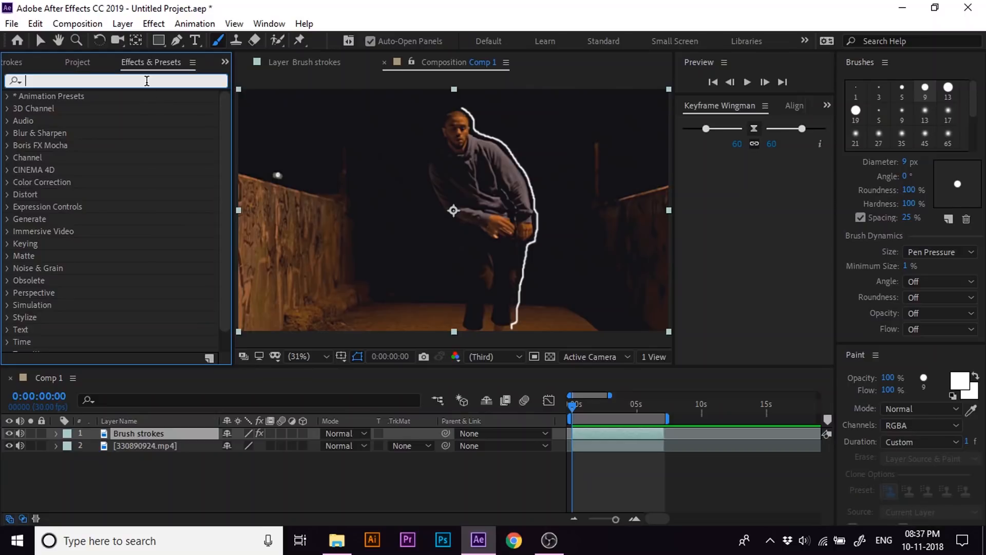
# - Add a Glow effect to the Brush strokes layer with Radius 61 and Intensity 2.1
pyautogui.write('glow')
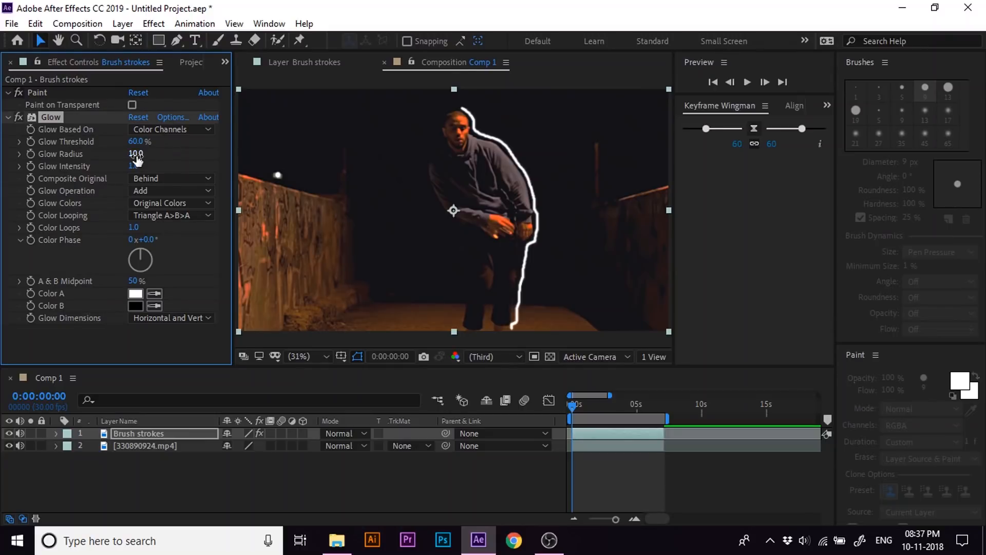
pyautogui.moveTo(135, 154); pyautogui.dragTo(196, 154)
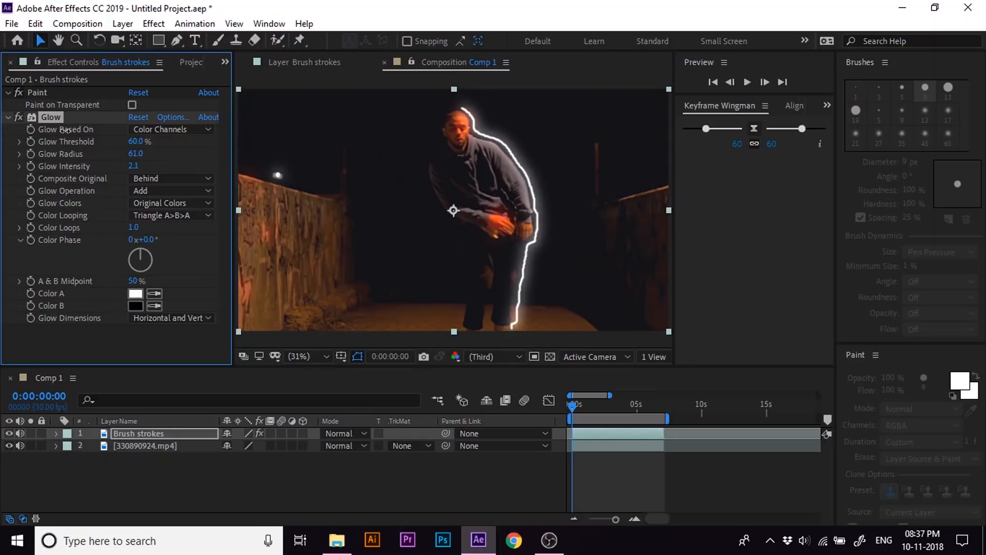
pyautogui.moveTo(122, 312)
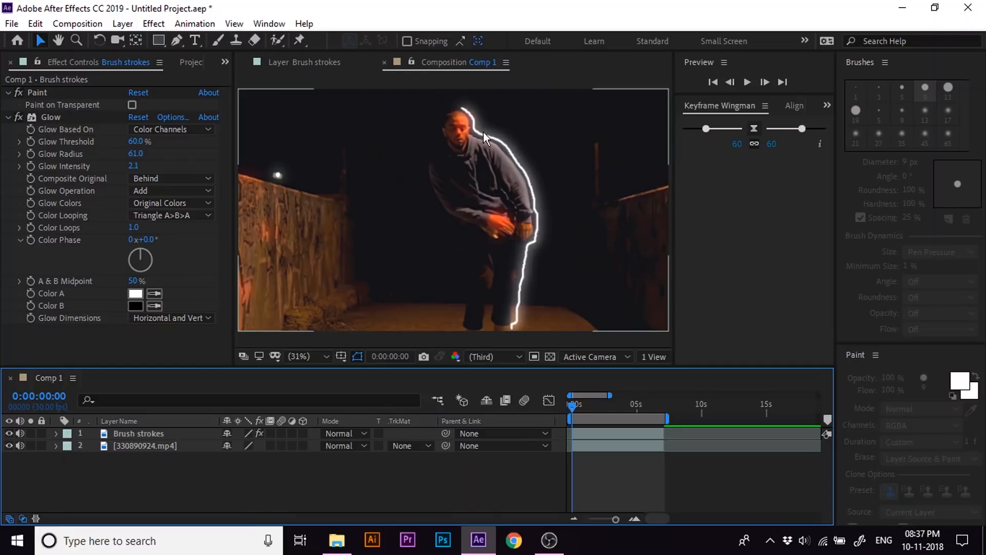
pyautogui.moveTo(485, 173)
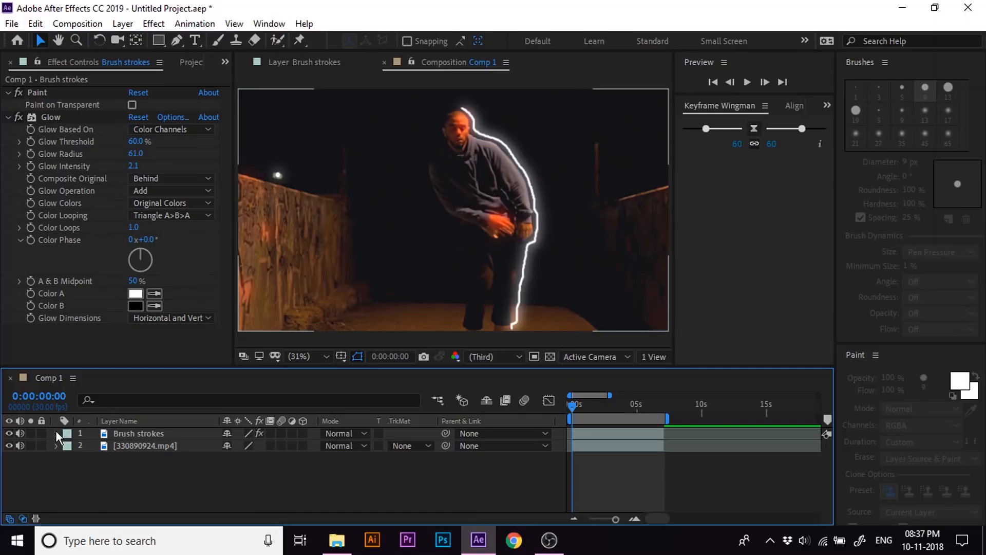
# - Turn on Paint on Transparent in the Brush strokes layer's Paint effect
pyautogui.click(57, 433)
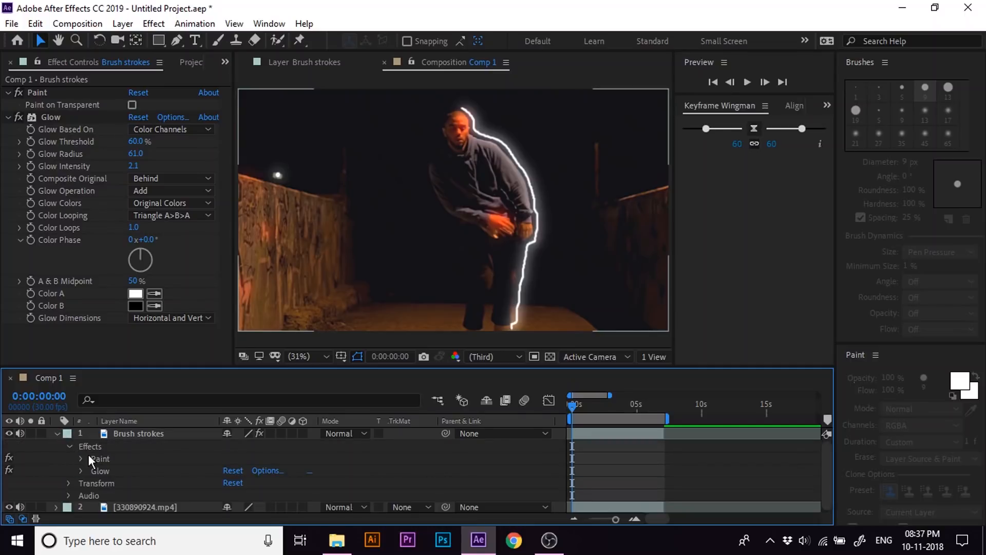
pyautogui.click(80, 459)
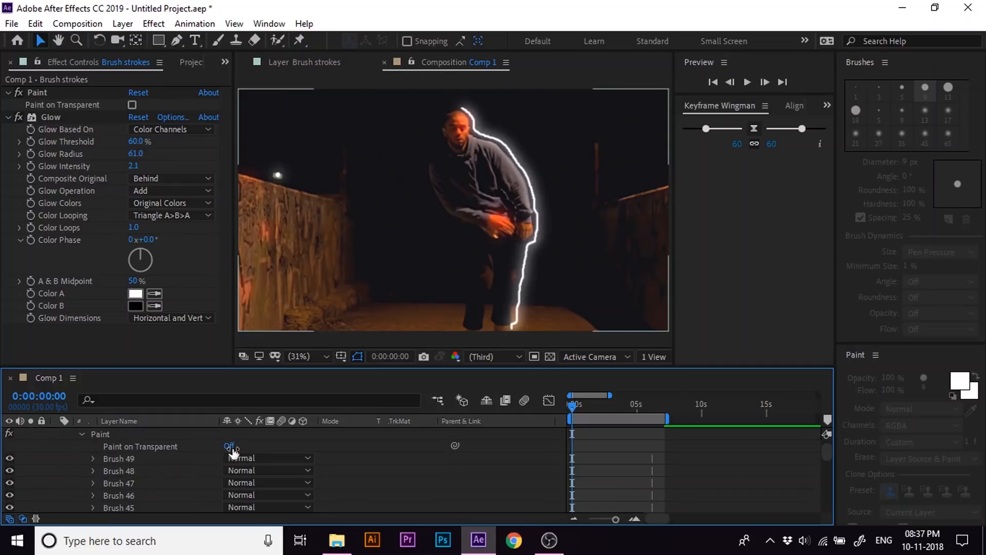
pyautogui.click(229, 446)
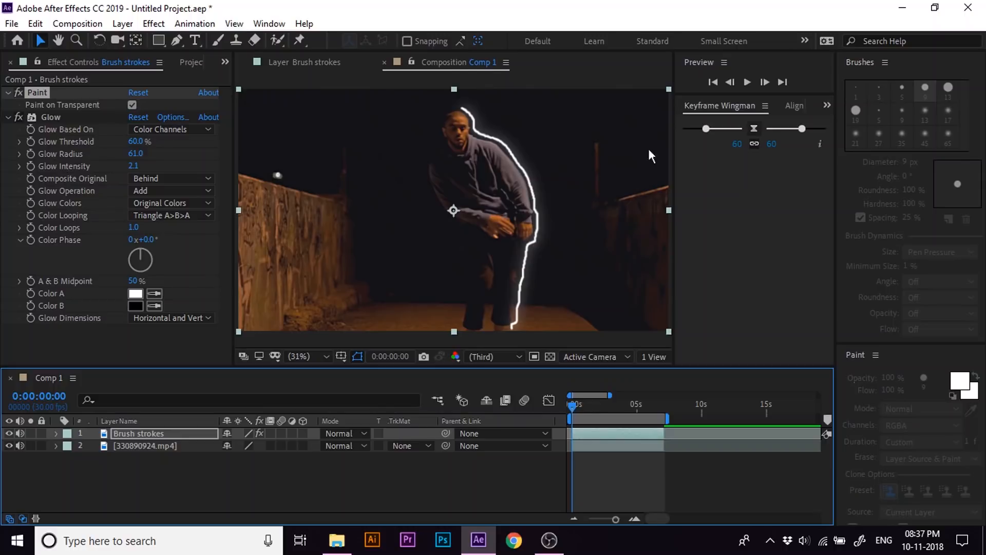
# - Preview the glowing outlines playing over the footage
pyautogui.click(747, 81)
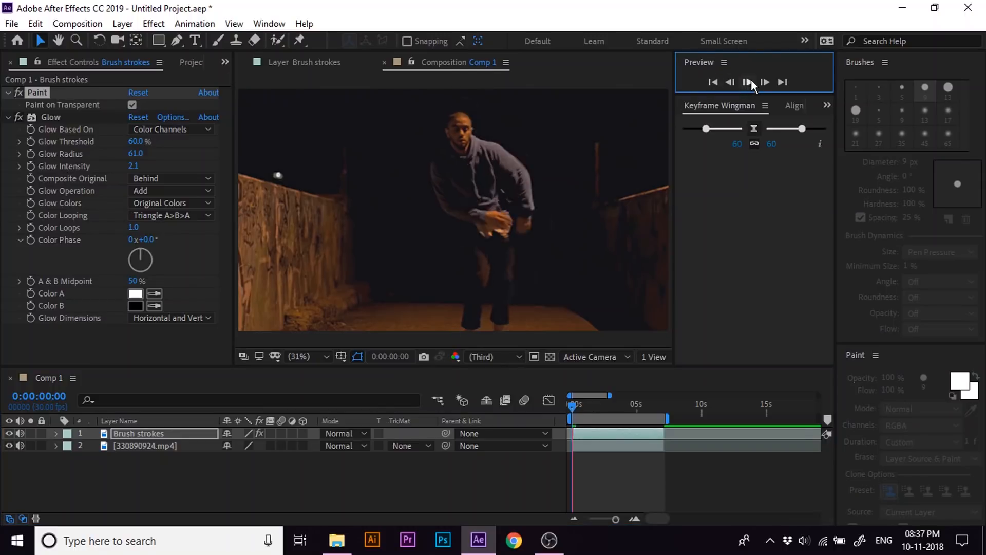
pyautogui.click(748, 82)
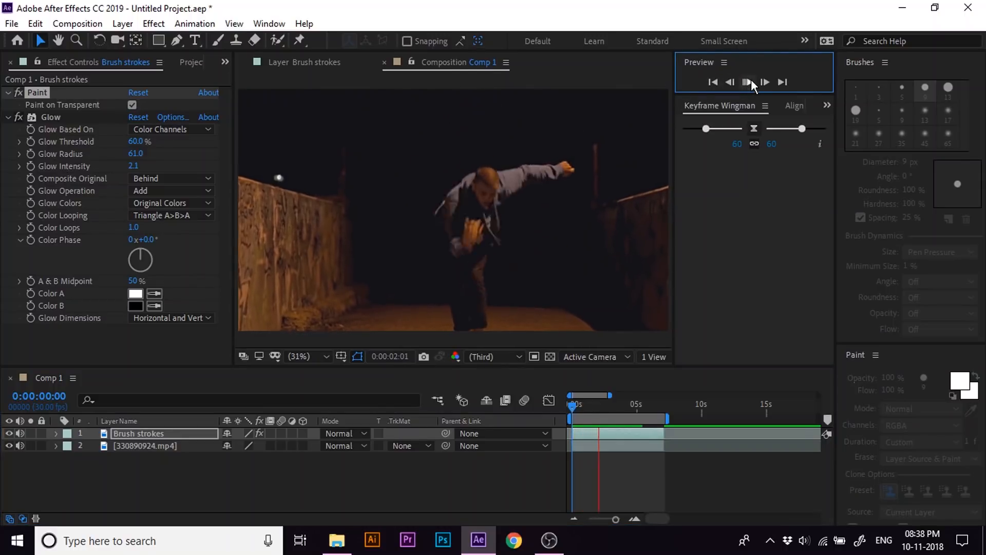
pyautogui.click(766, 82)
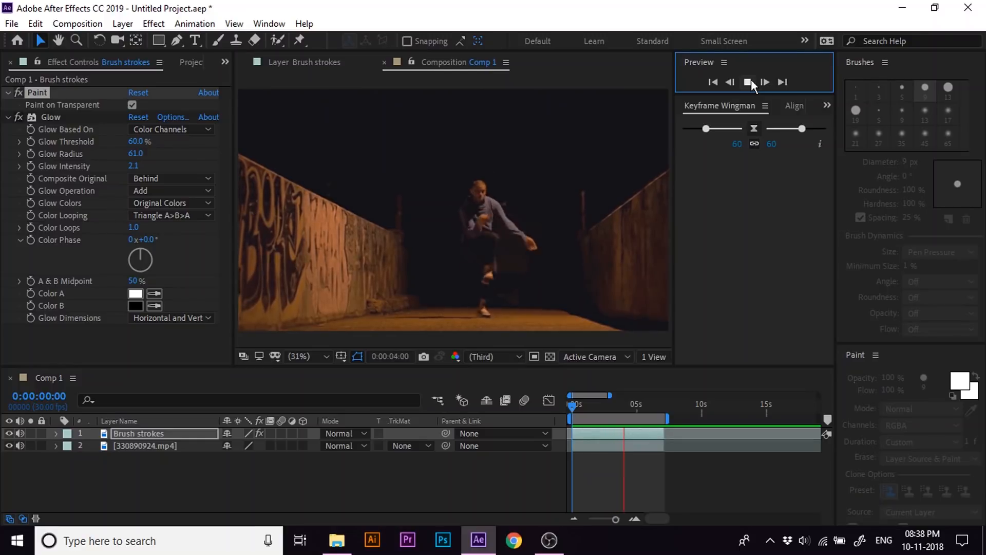
pyautogui.click(750, 81)
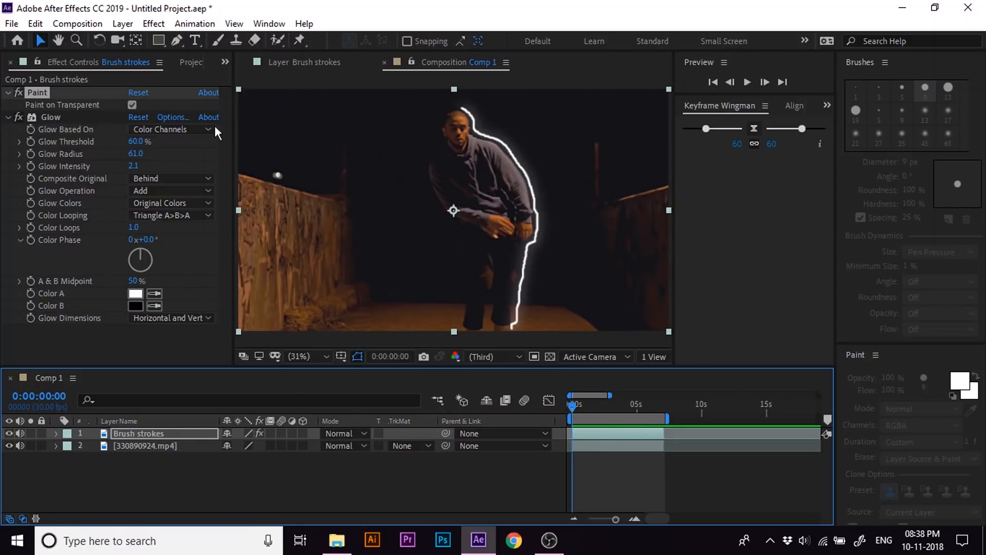
# - Apply a Fill effect colouring the brush-stroke outline cyan-blue #2AEAD6
pyautogui.click(225, 62)
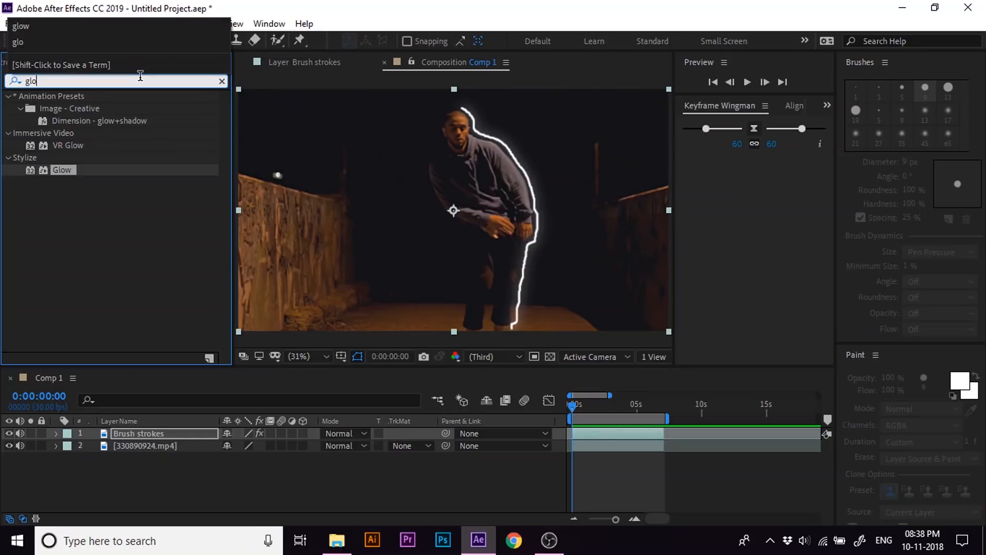
pyautogui.write('fill')
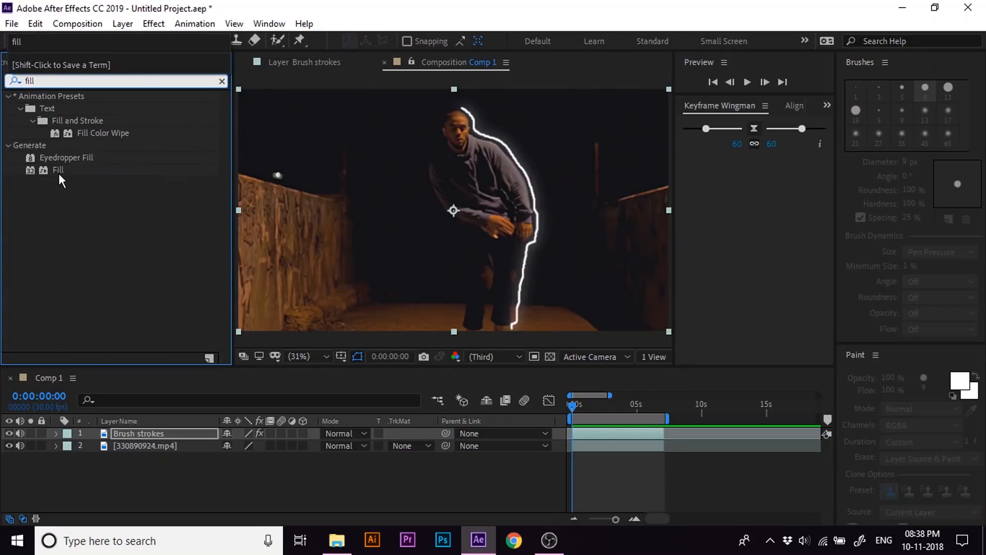
pyautogui.doubleClick(57, 170)
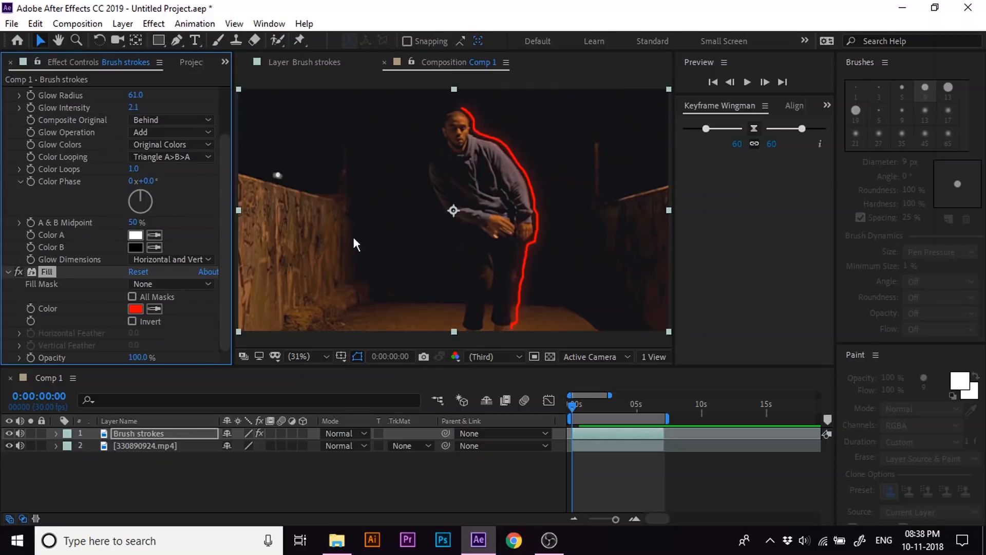
pyautogui.click(135, 309)
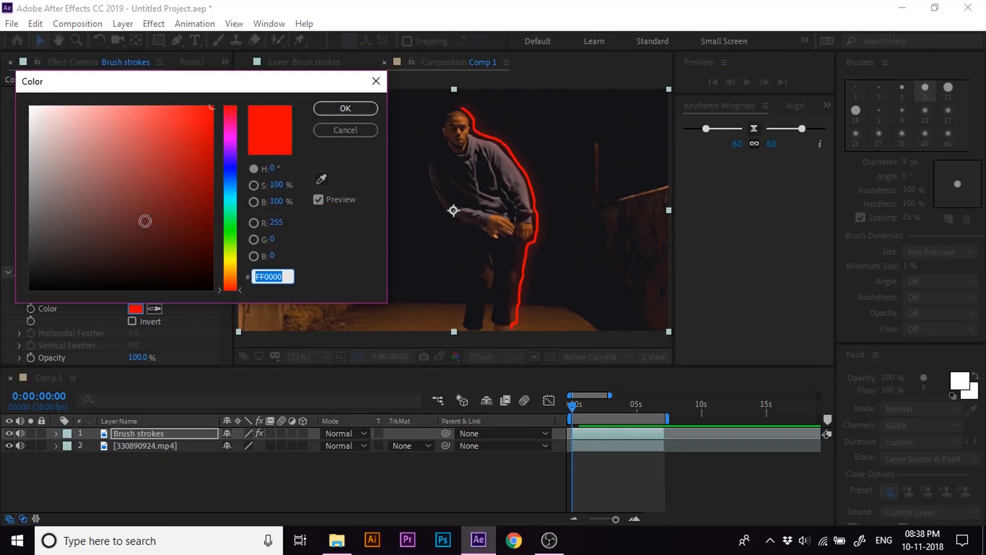
pyautogui.moveTo(145, 220); pyautogui.dragTo(200, 140)
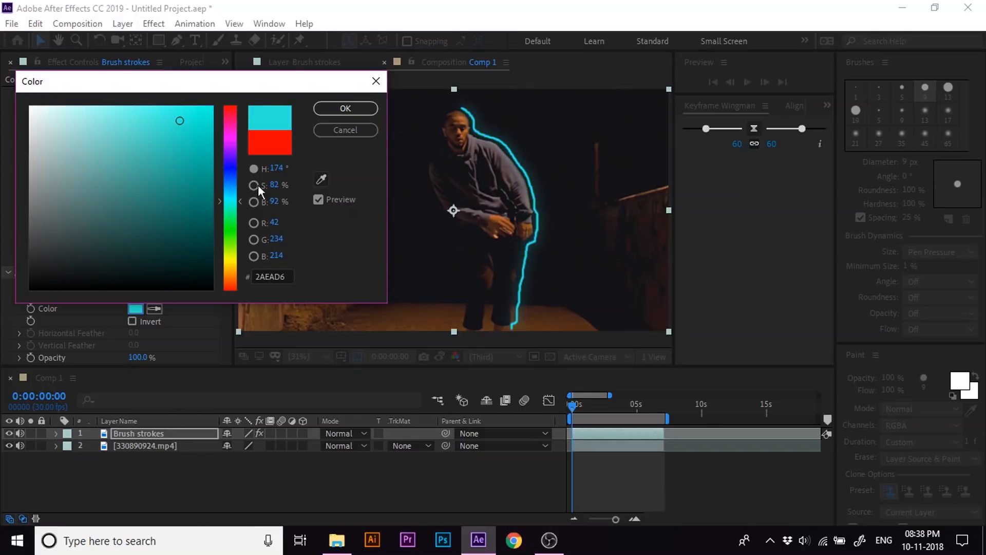
pyautogui.click(344, 109)
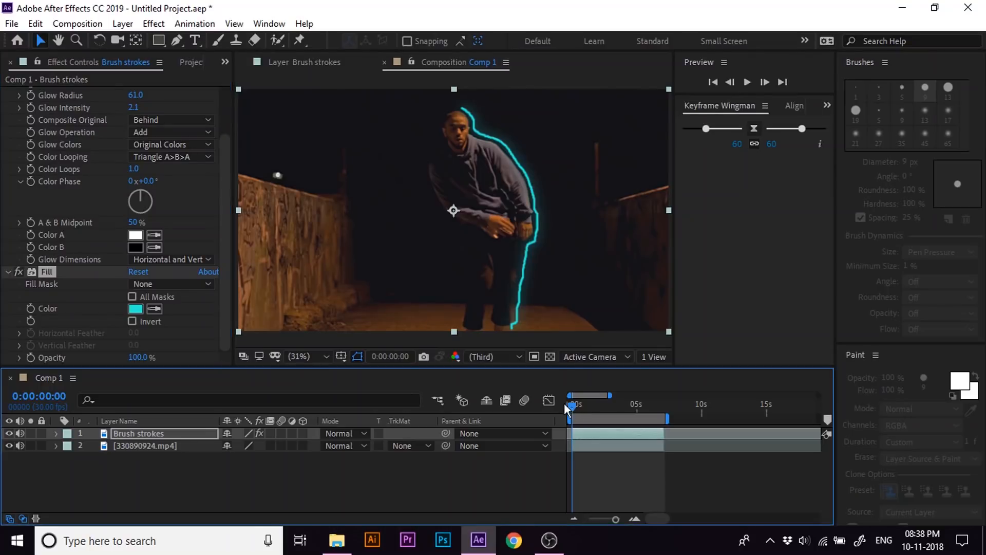
pyautogui.click(746, 82)
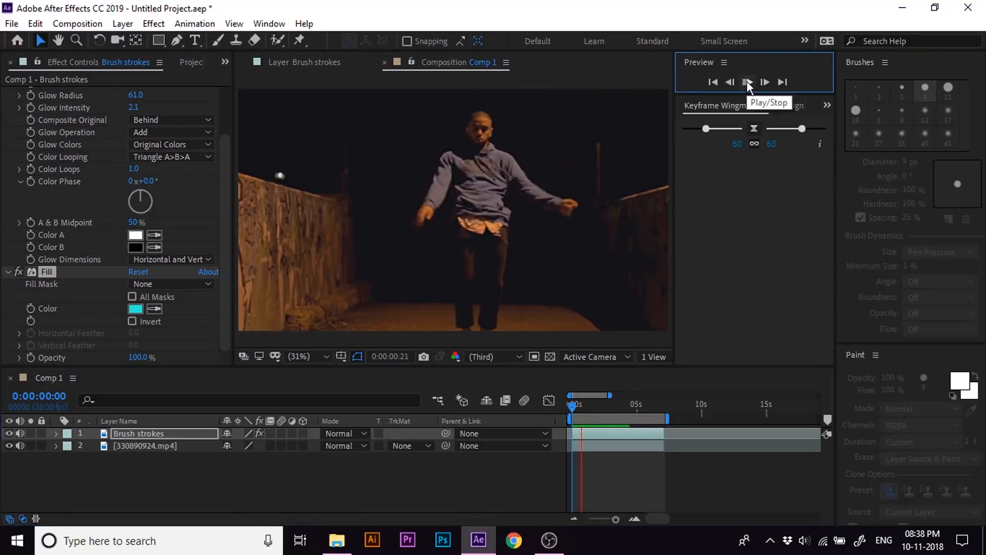
pyautogui.click(748, 82)
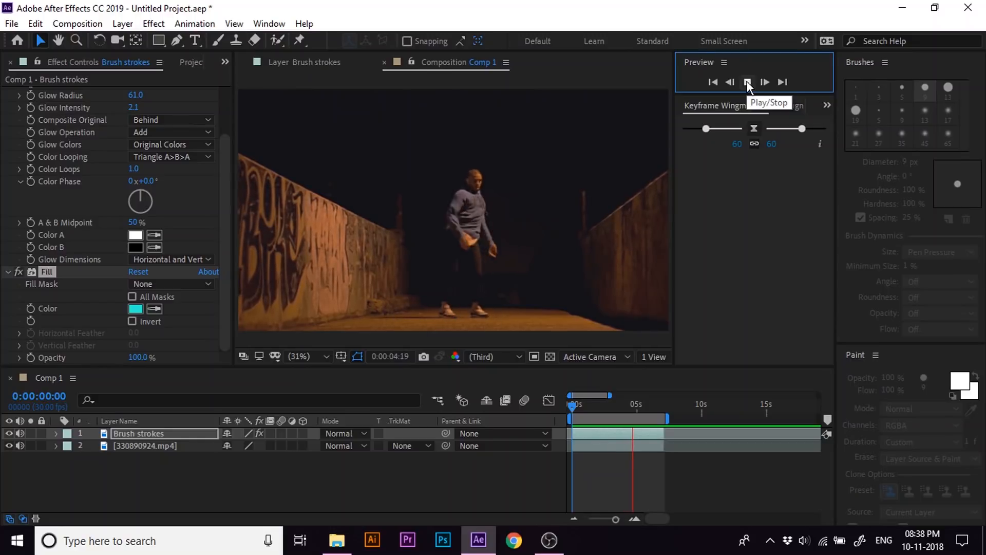
pyautogui.click(748, 82)
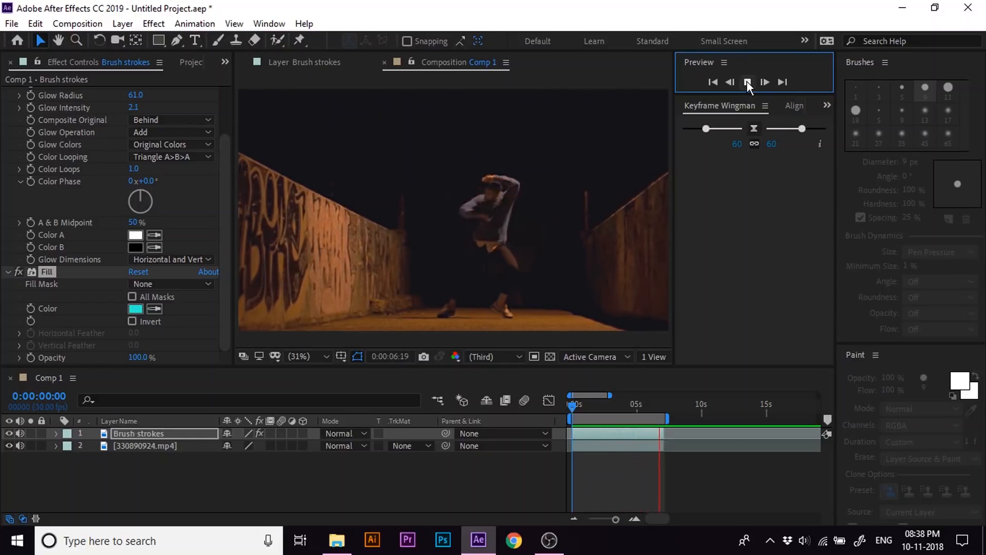
pyautogui.click(639, 403)
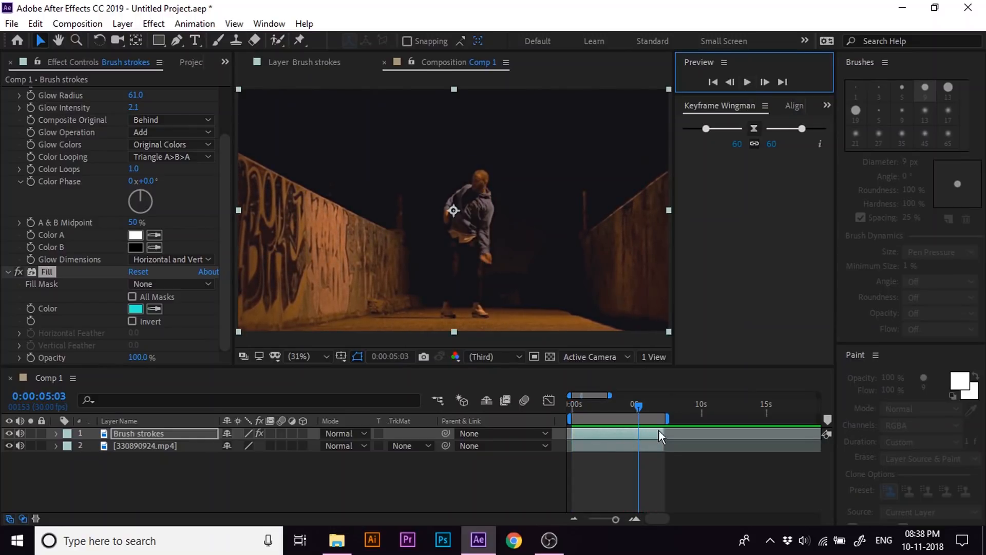
pyautogui.moveTo(639, 405); pyautogui.dragTo(599, 406)
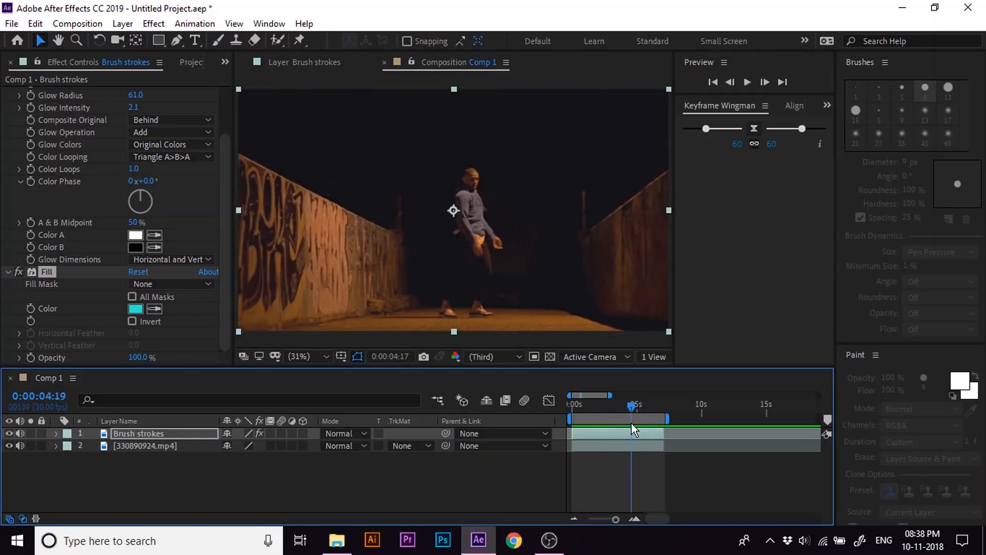
pyautogui.moveTo(631, 406); pyautogui.dragTo(649, 406)
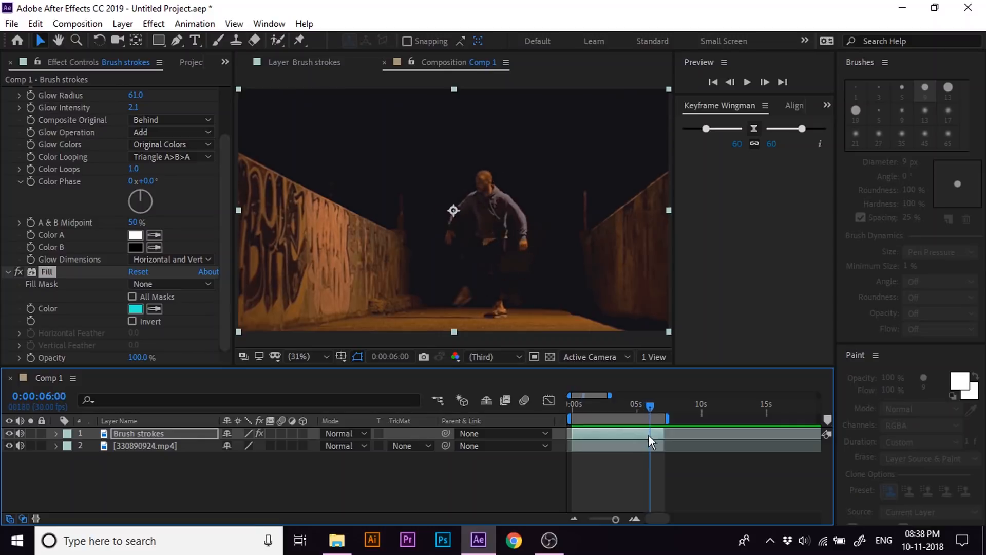